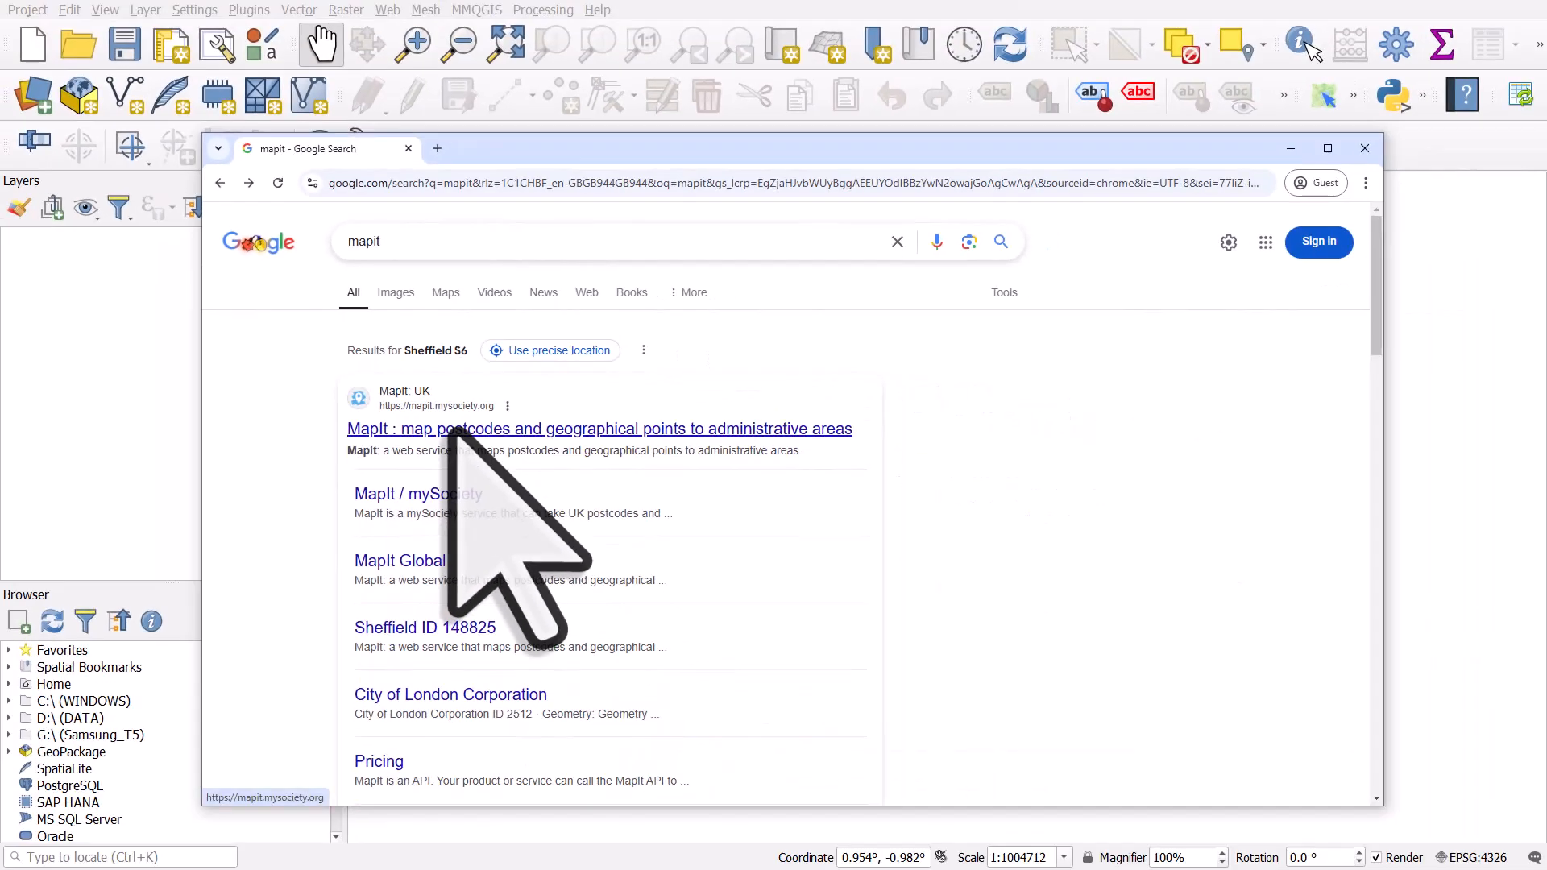
Step: Look up postcode GU25 4PR on MapIt UK and view its boundary and covering areas
click(599, 428)
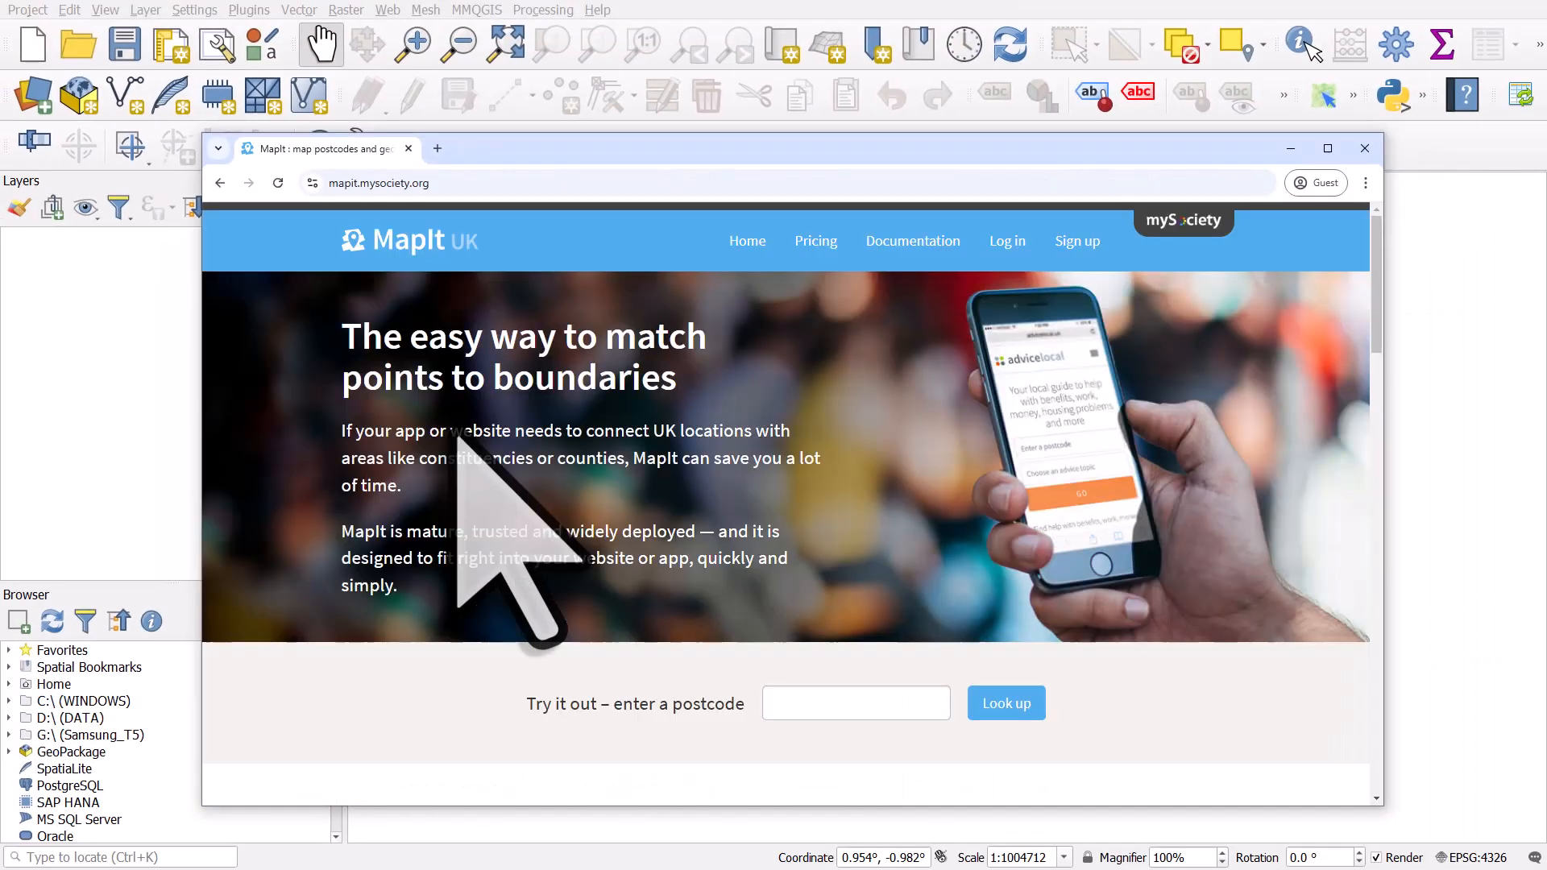
click(854, 703)
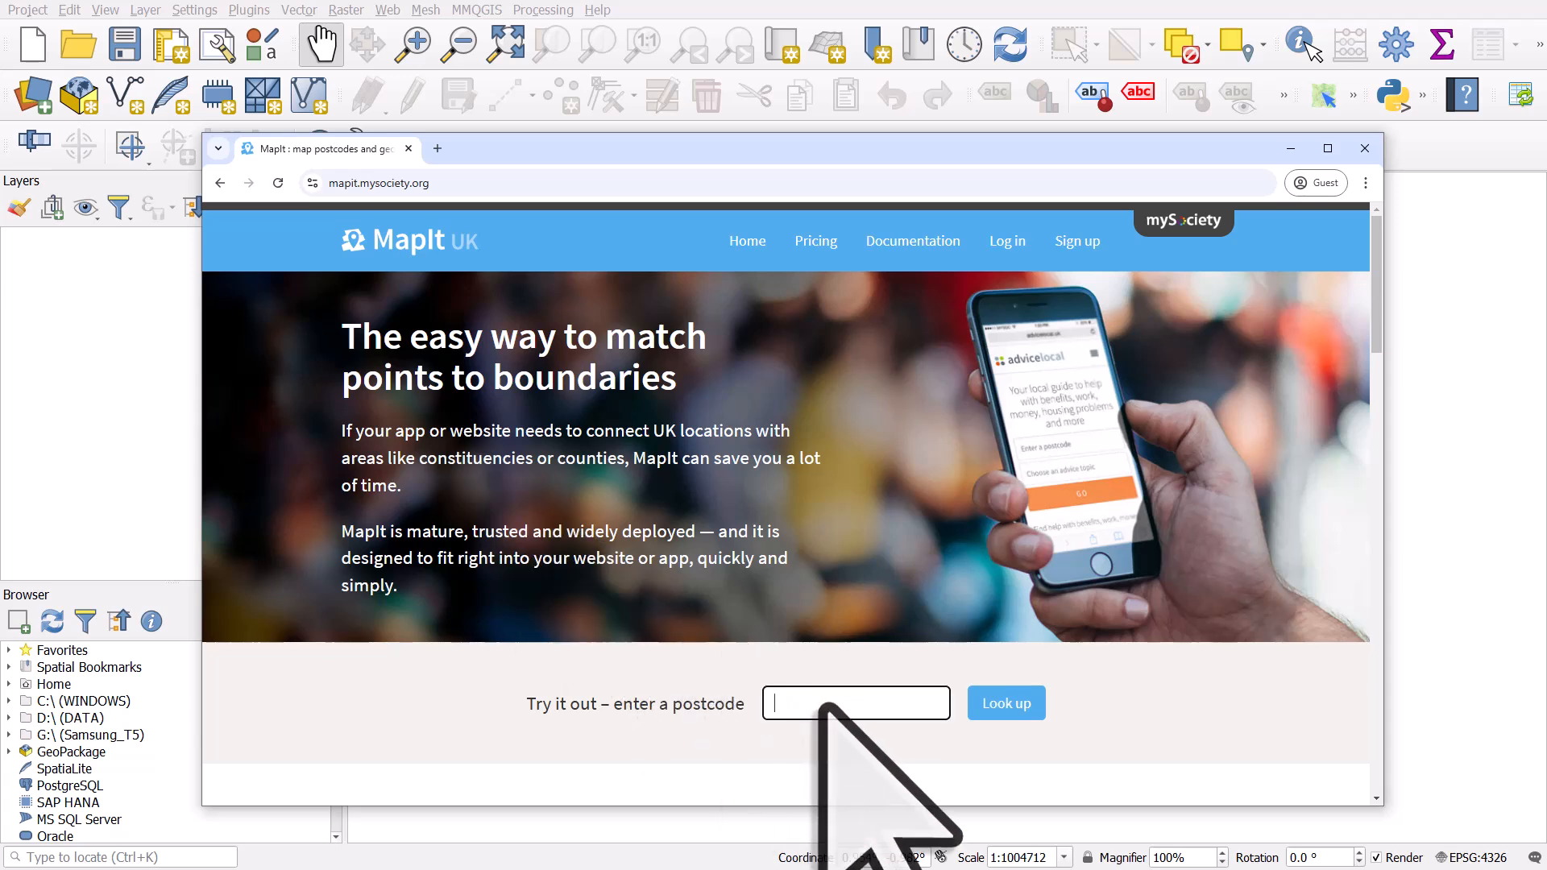
text(GU25 4PR)
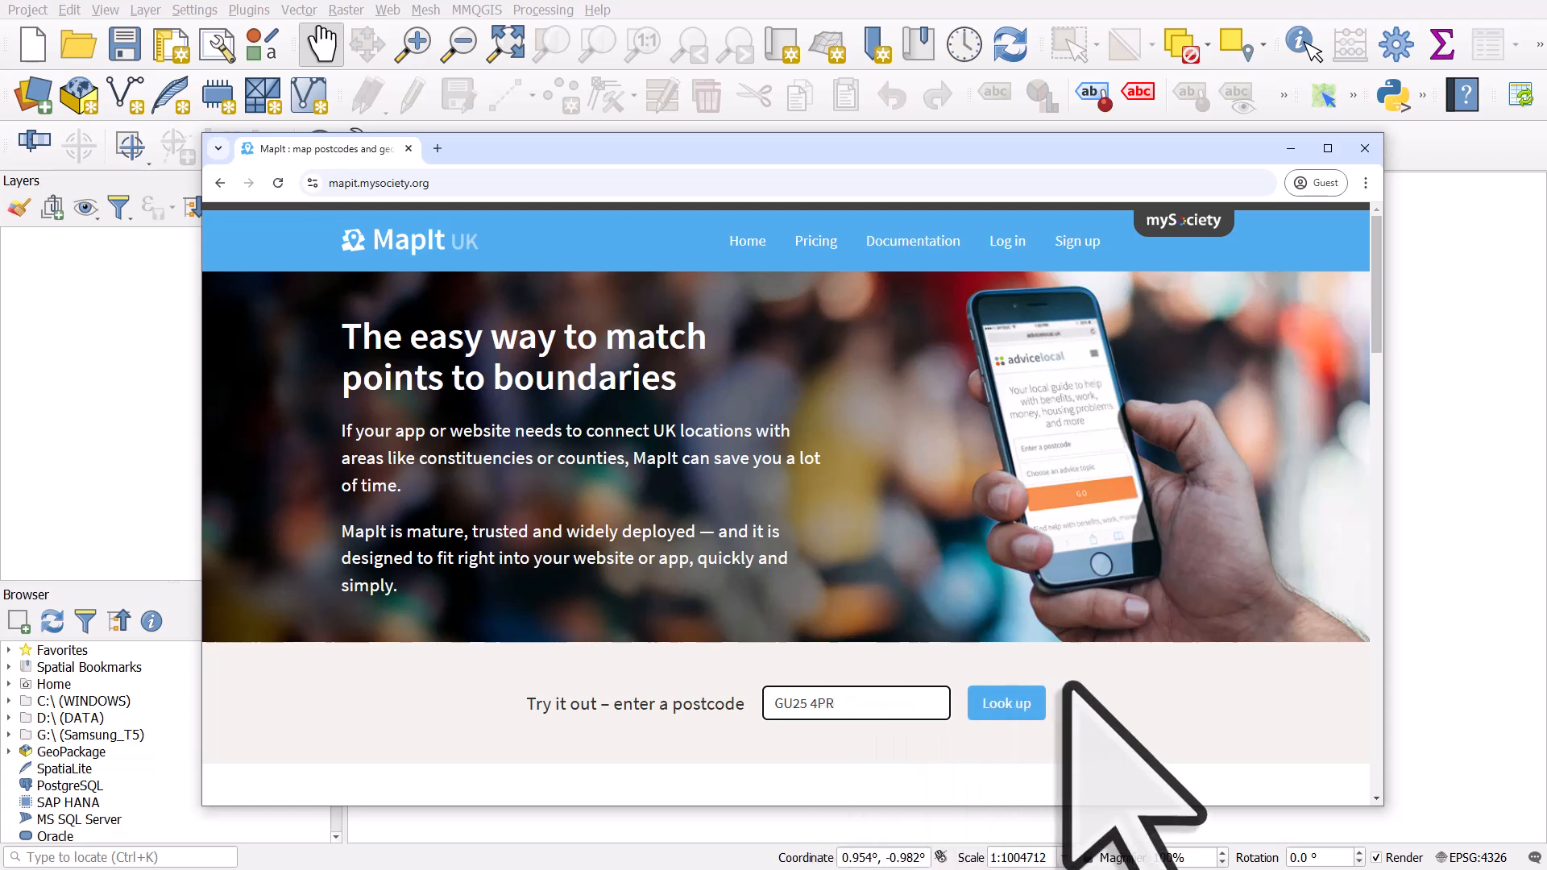
click(1005, 703)
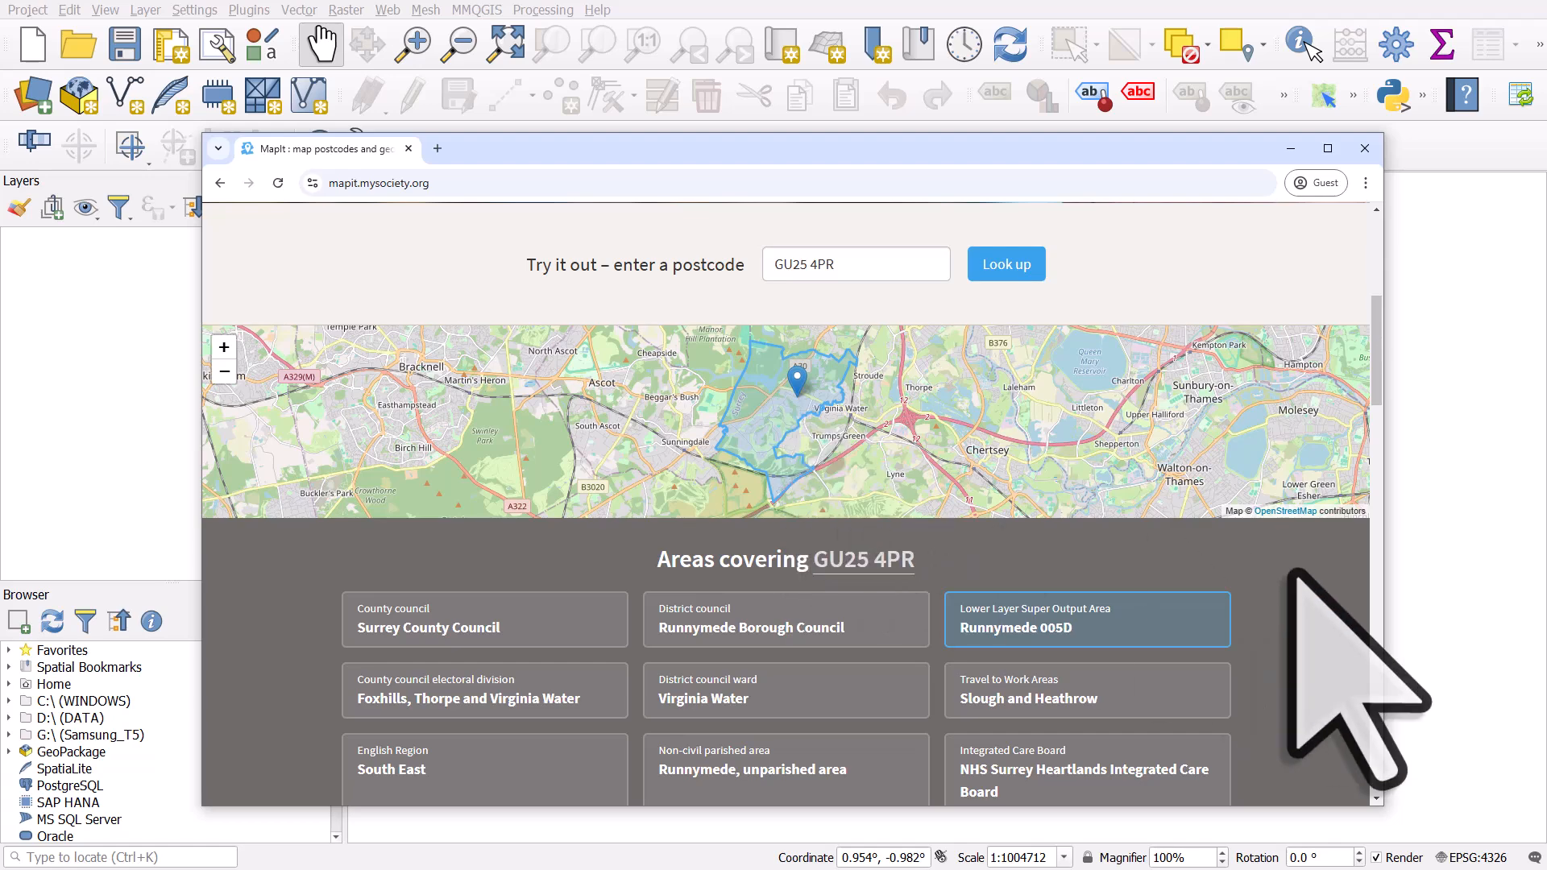
scroll(down, 3)
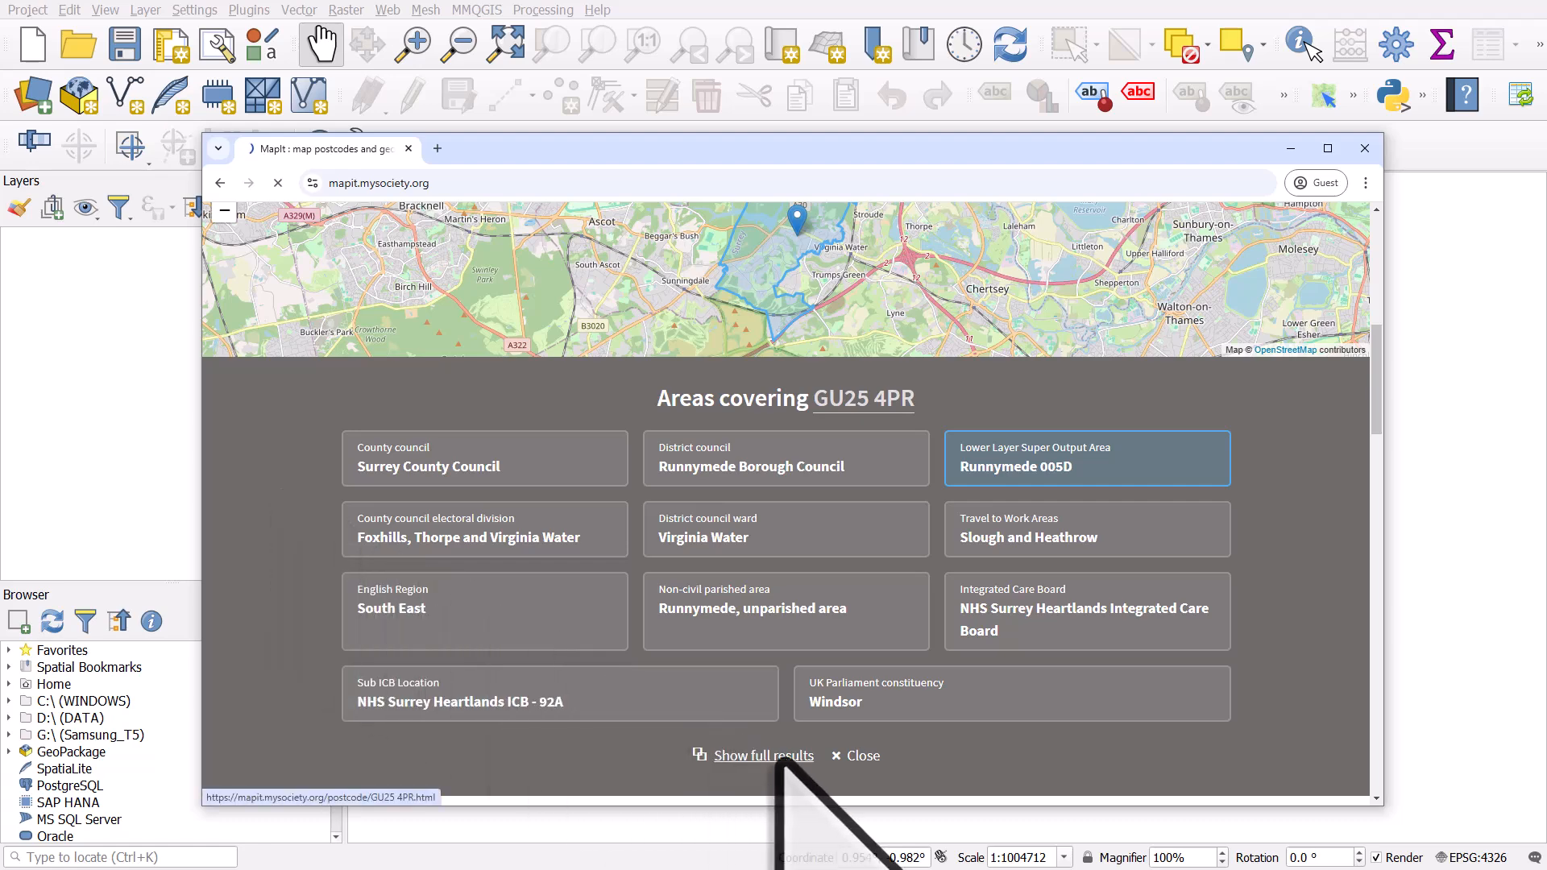
Step: Show the full GU25 4PR results and scroll to the Virginia Water district ward
click(762, 756)
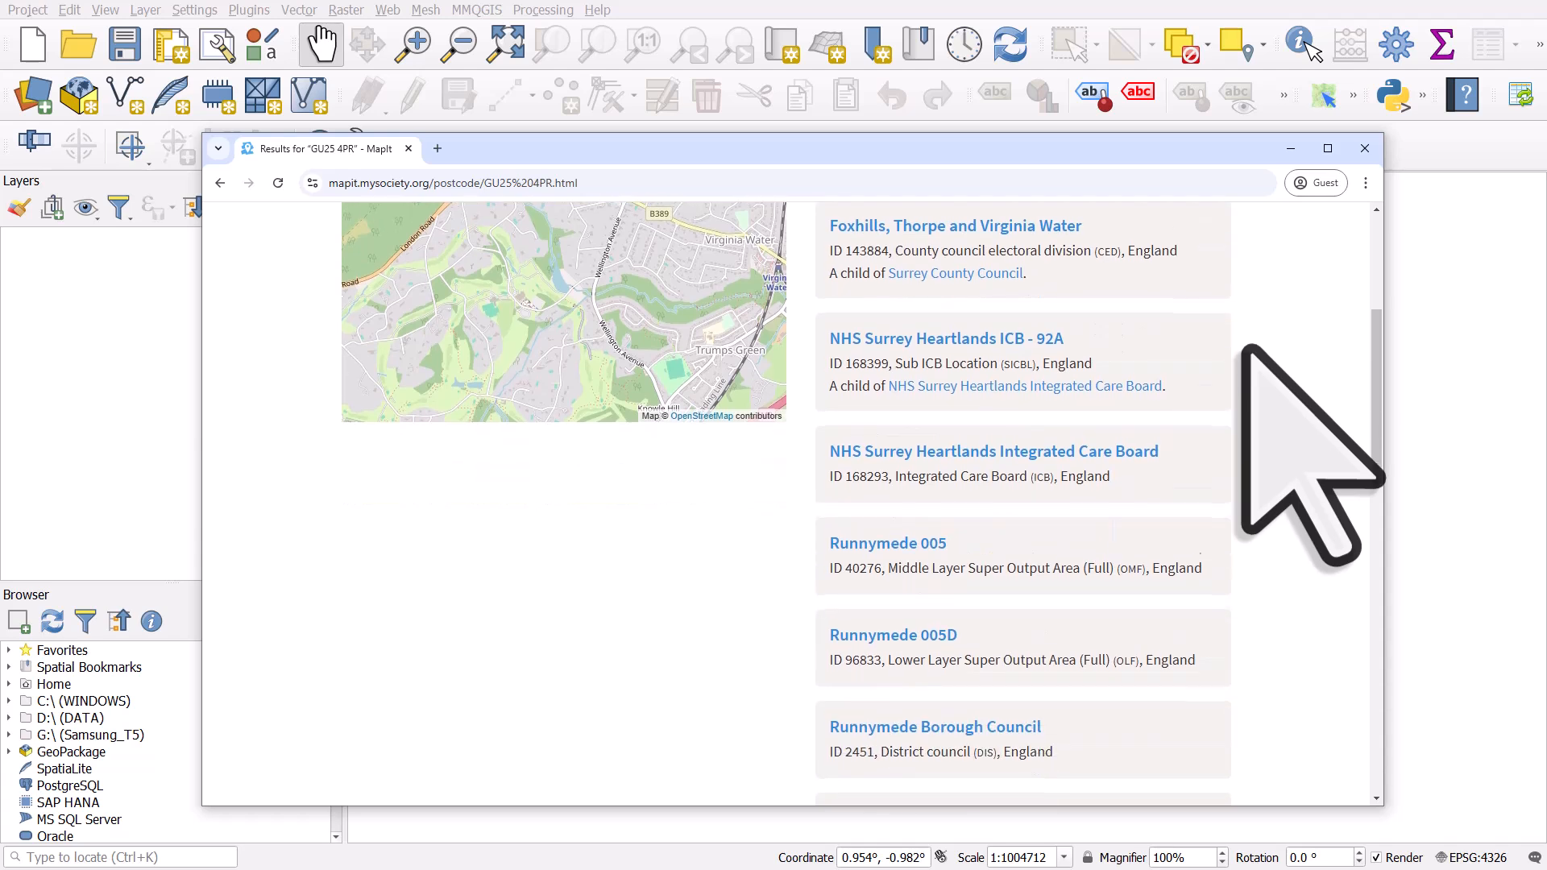
scroll(down, 3)
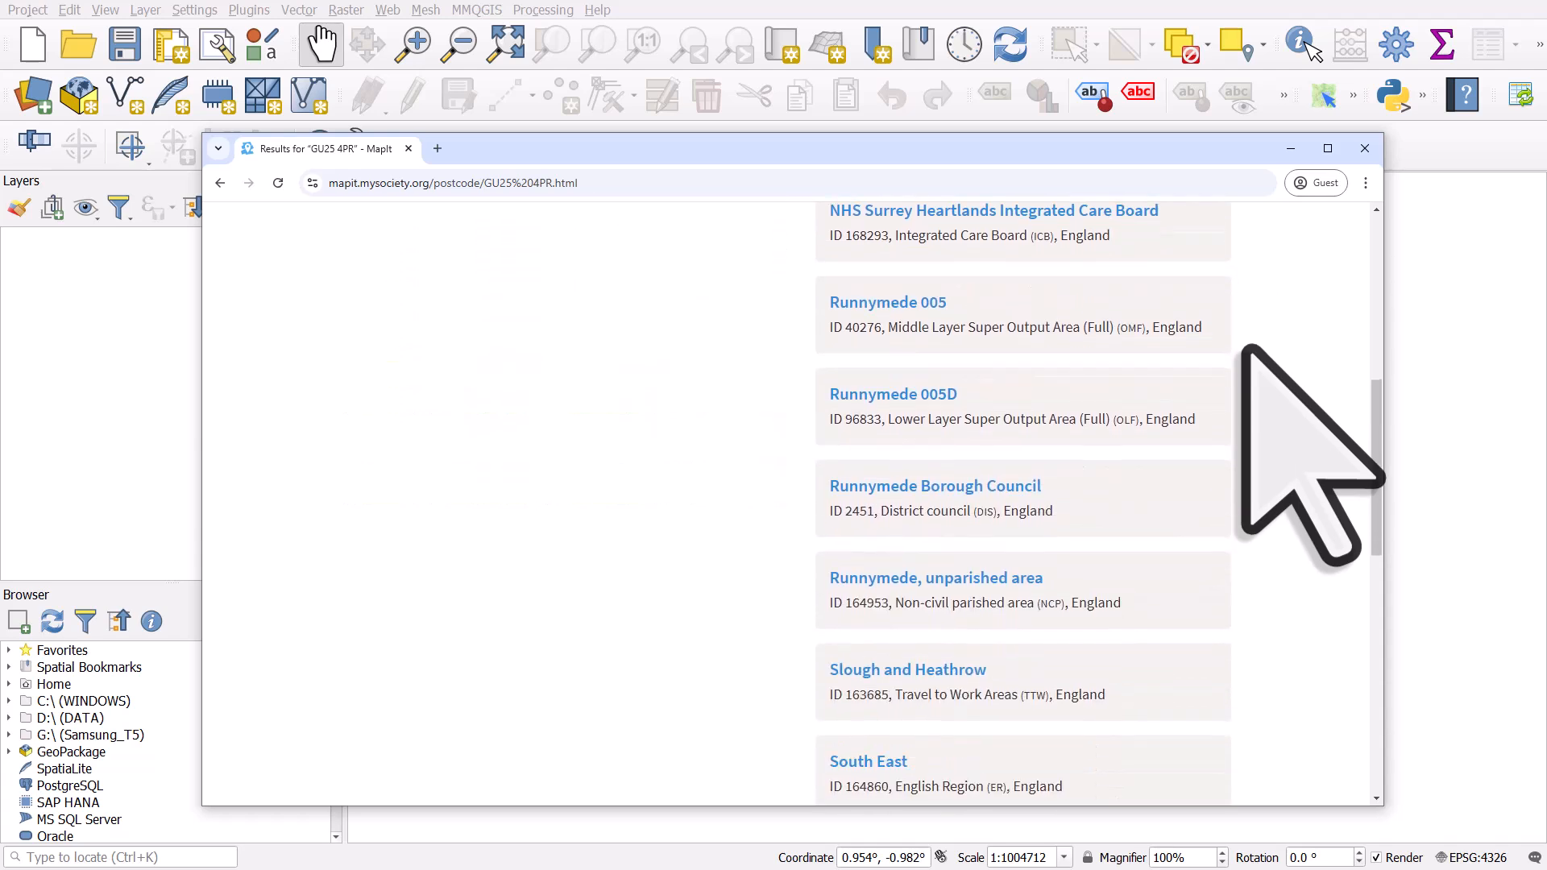
scroll(down, 3)
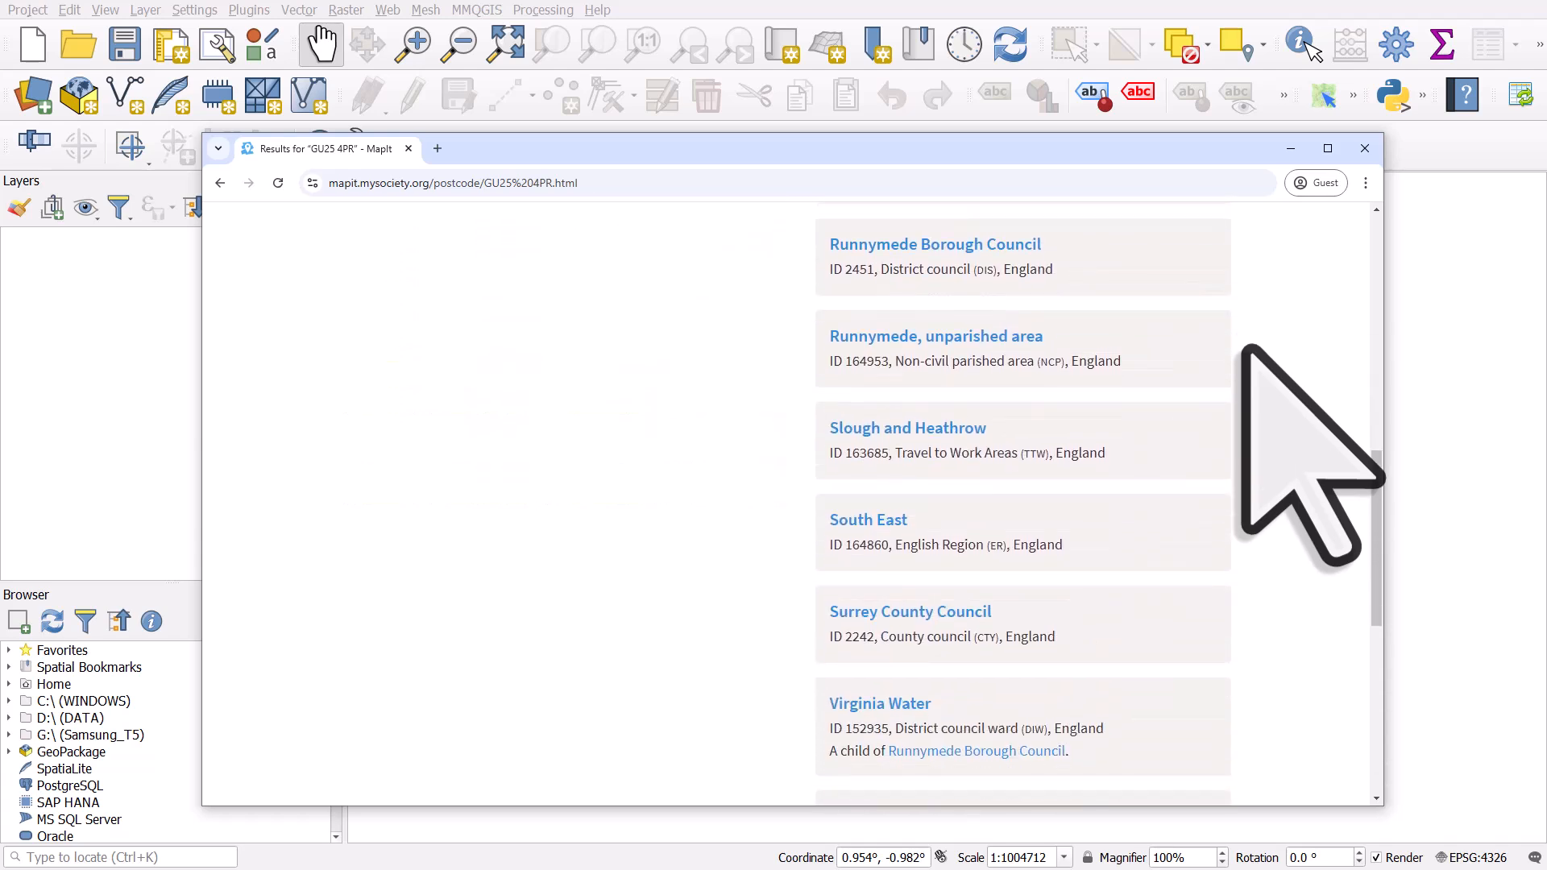
scroll(down, 3)
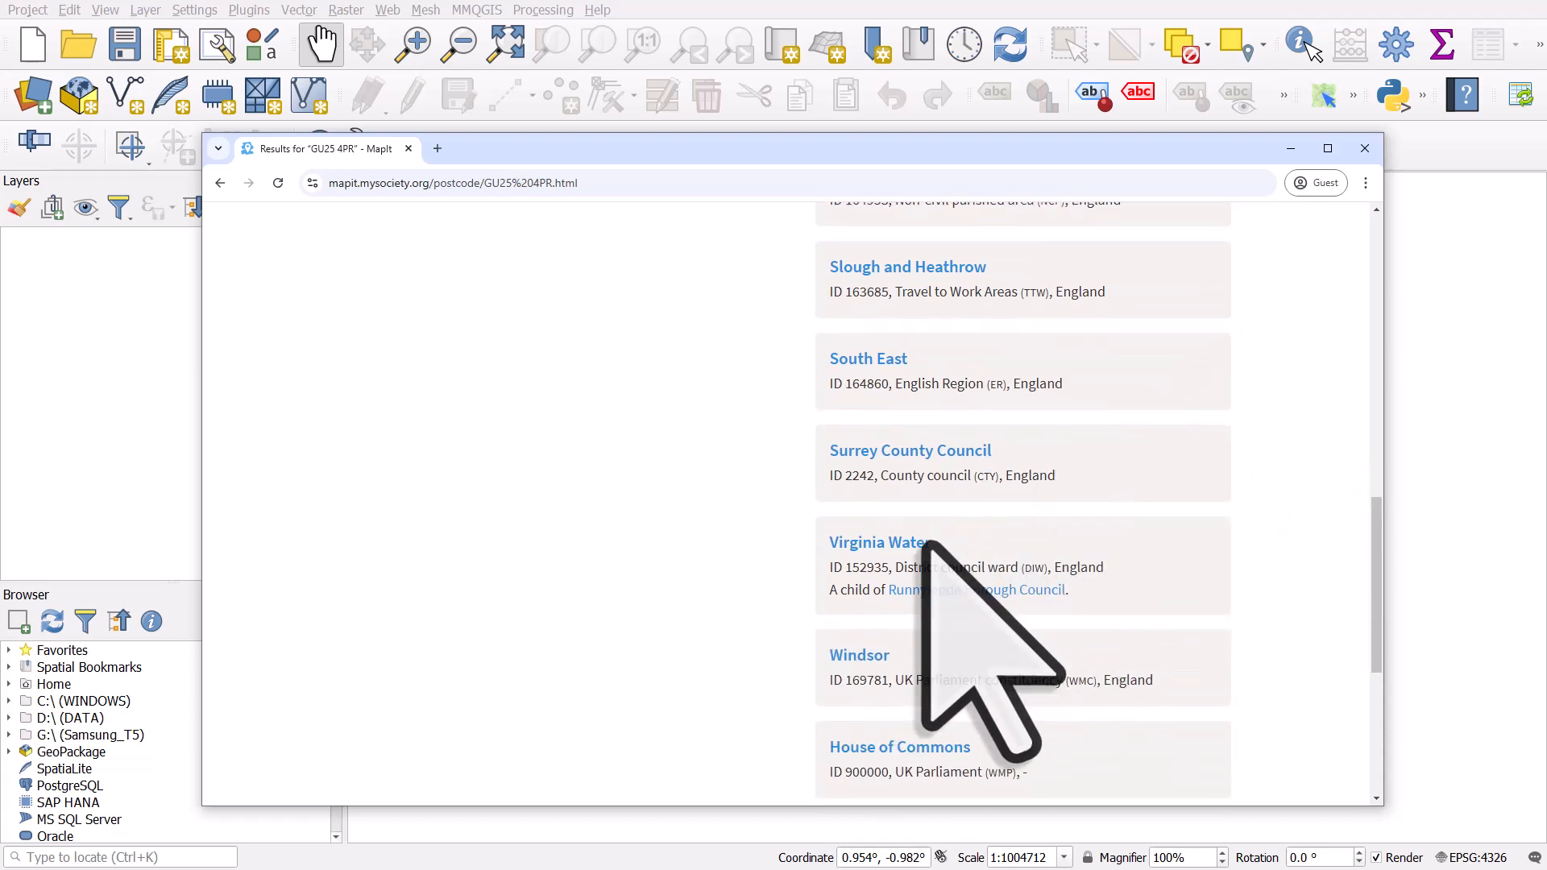
mouse_move(878, 542)
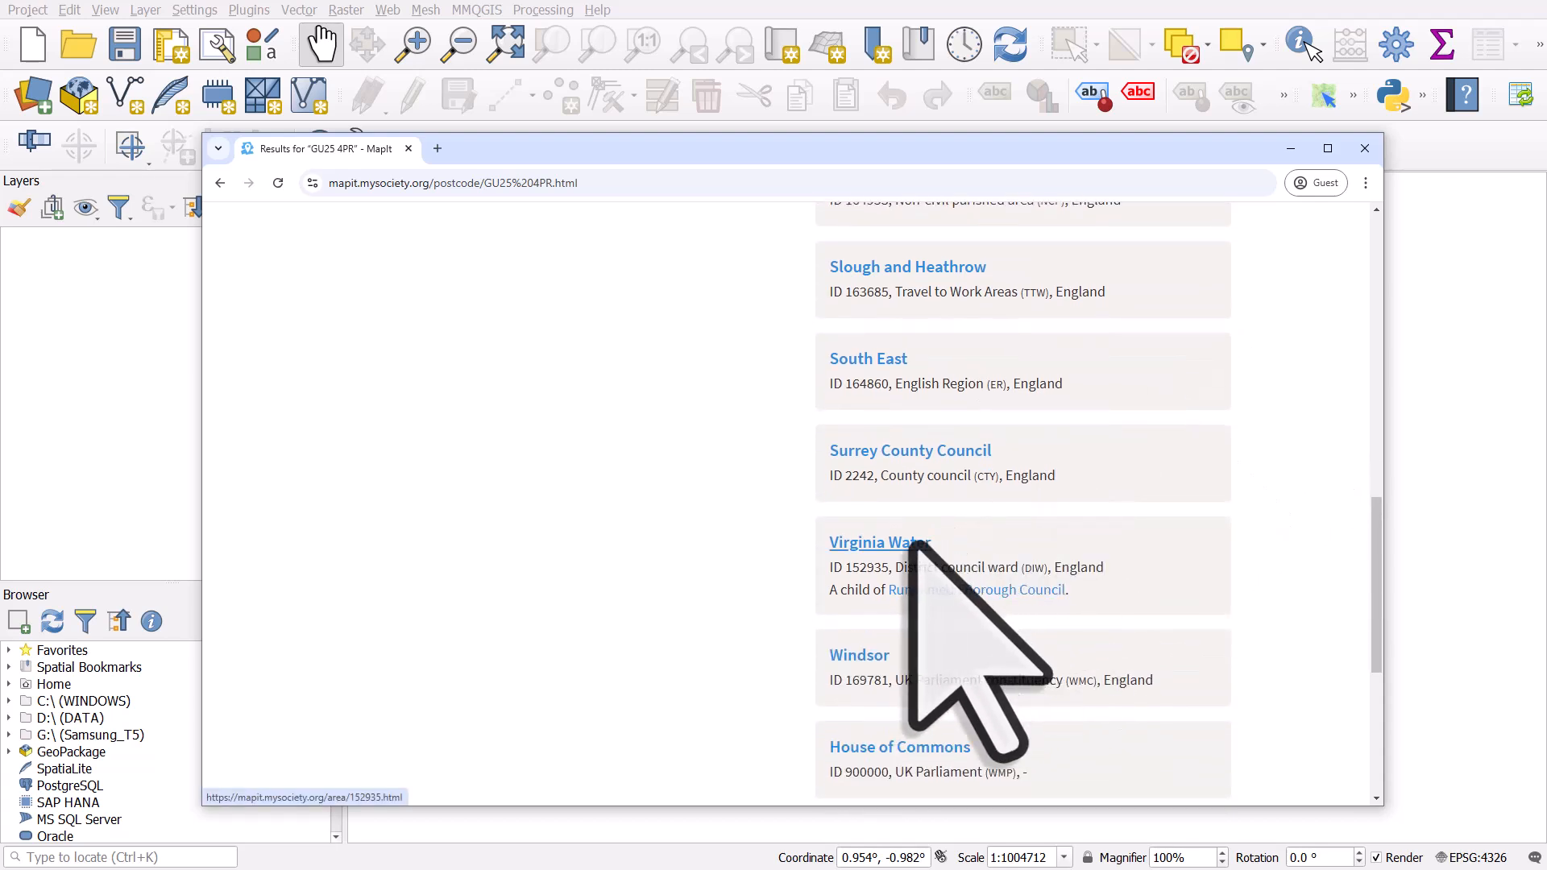
Step: Save the Virginia Water ward's GeoJSON geometry to disk and view the download
click(877, 542)
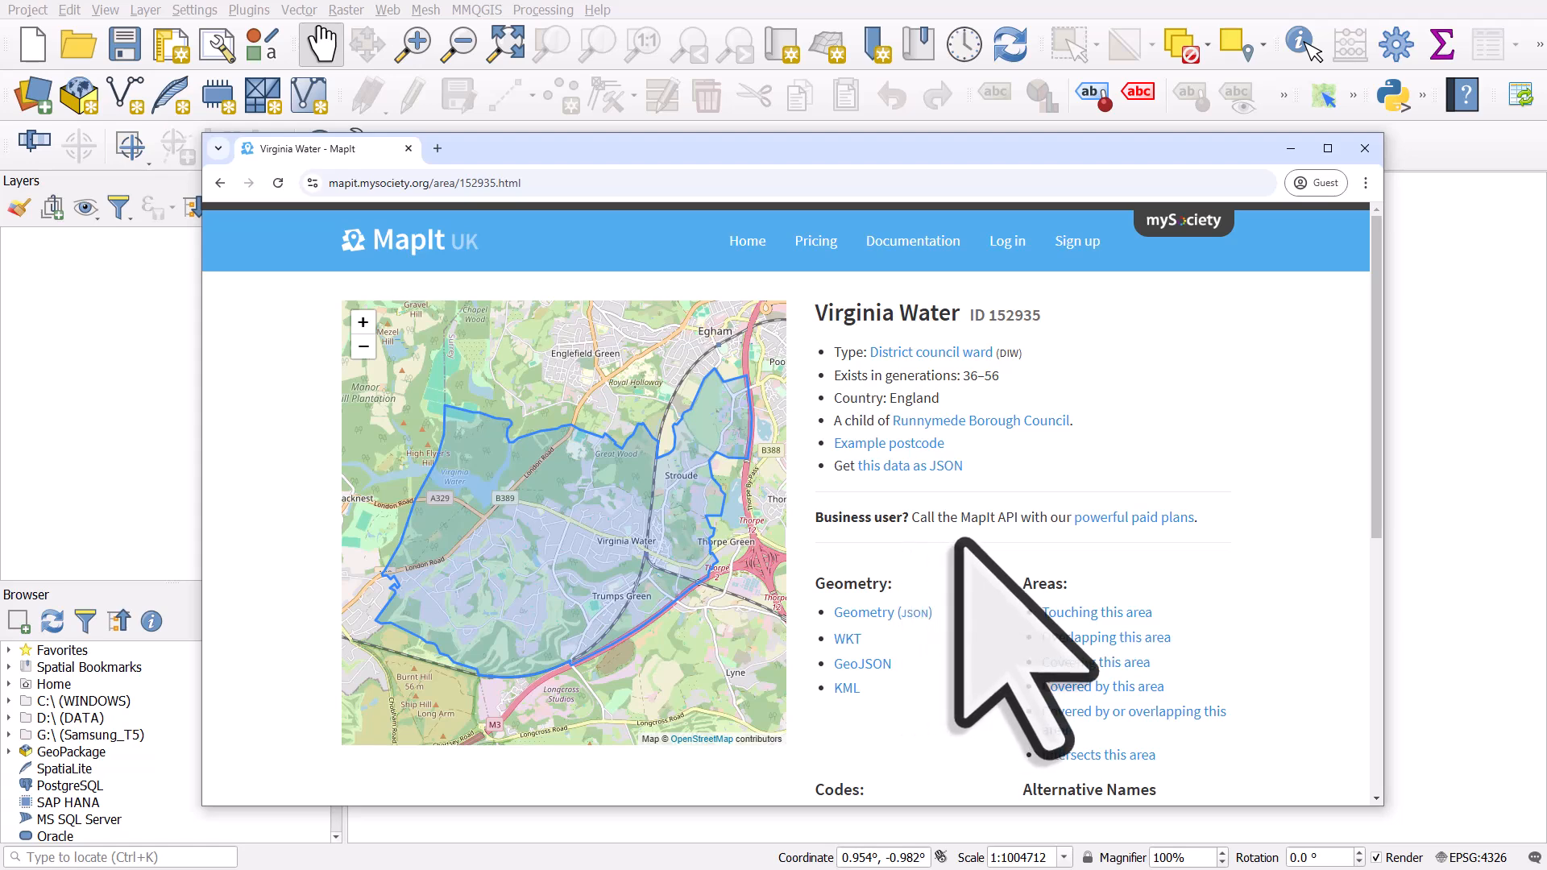
mouse_move(858, 553)
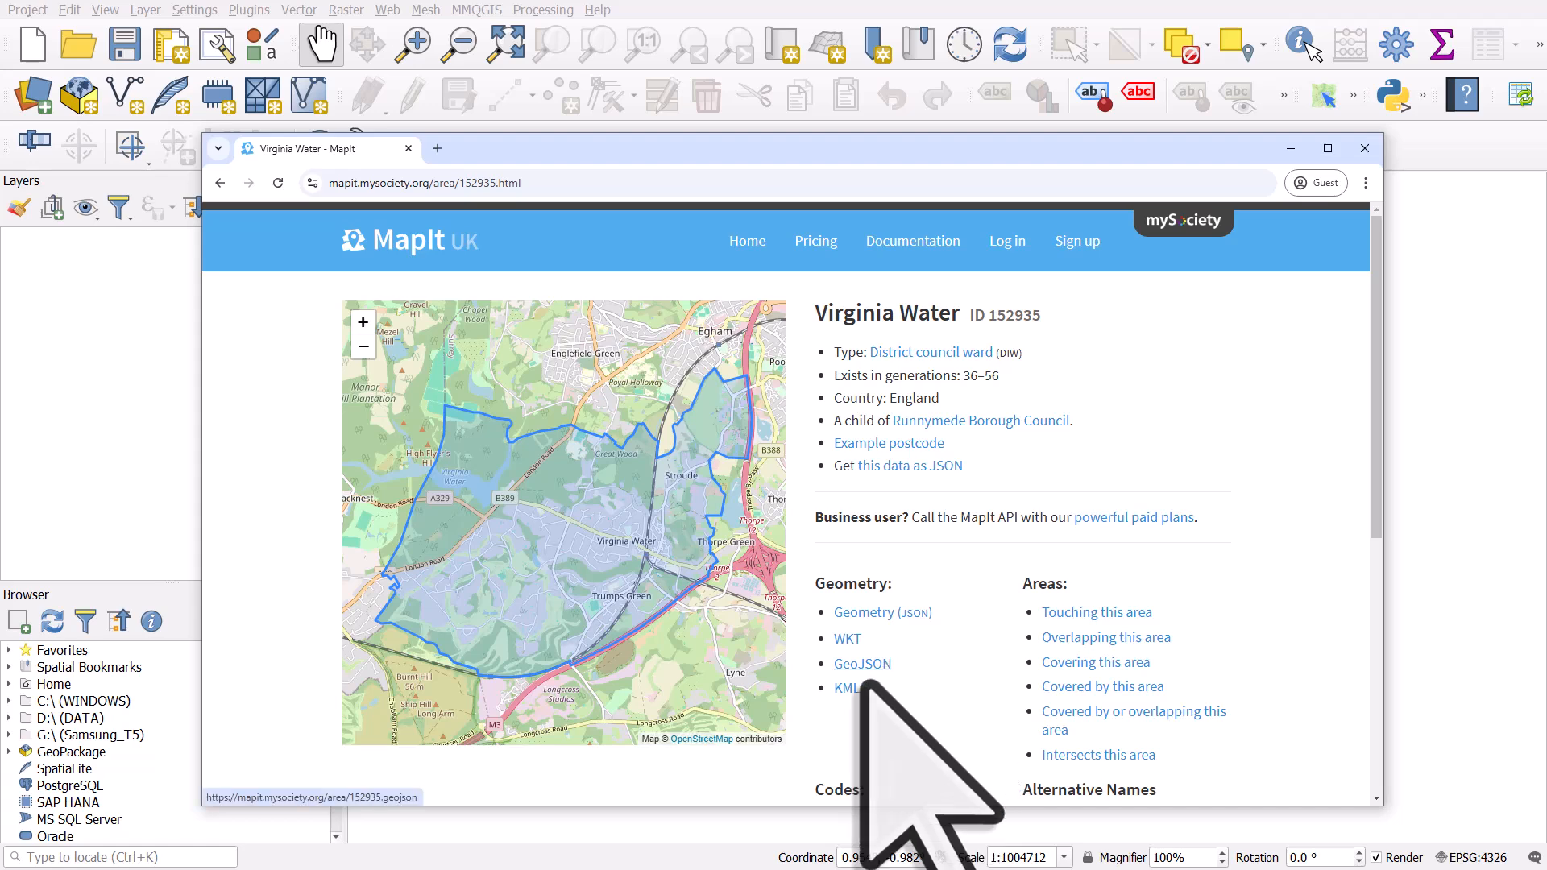
mouse_move(846, 688)
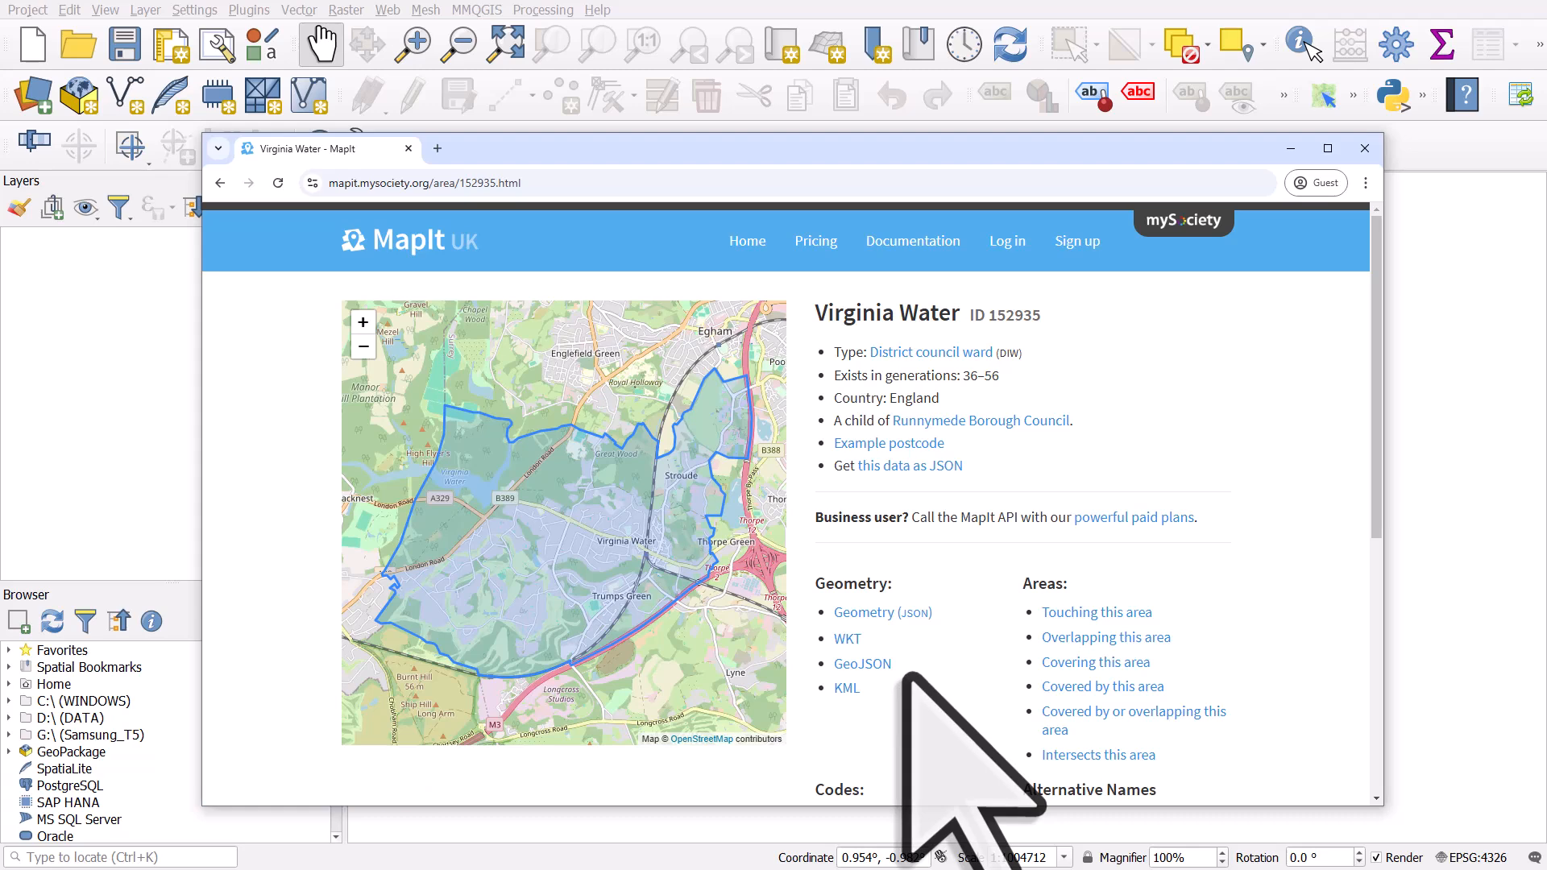
mouse_move(861, 663)
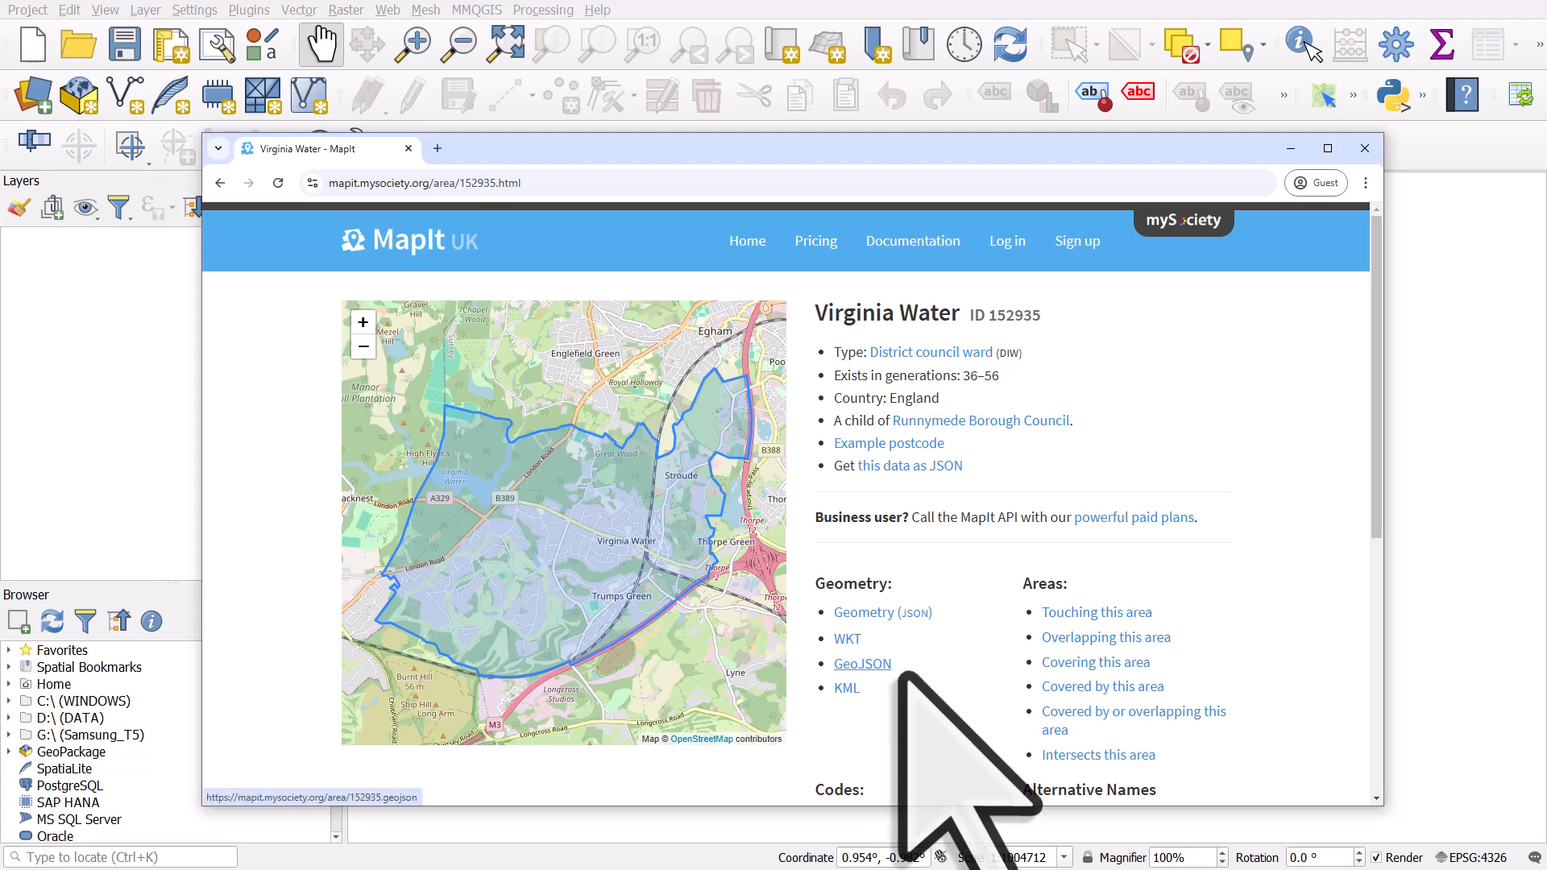
right_click(860, 663)
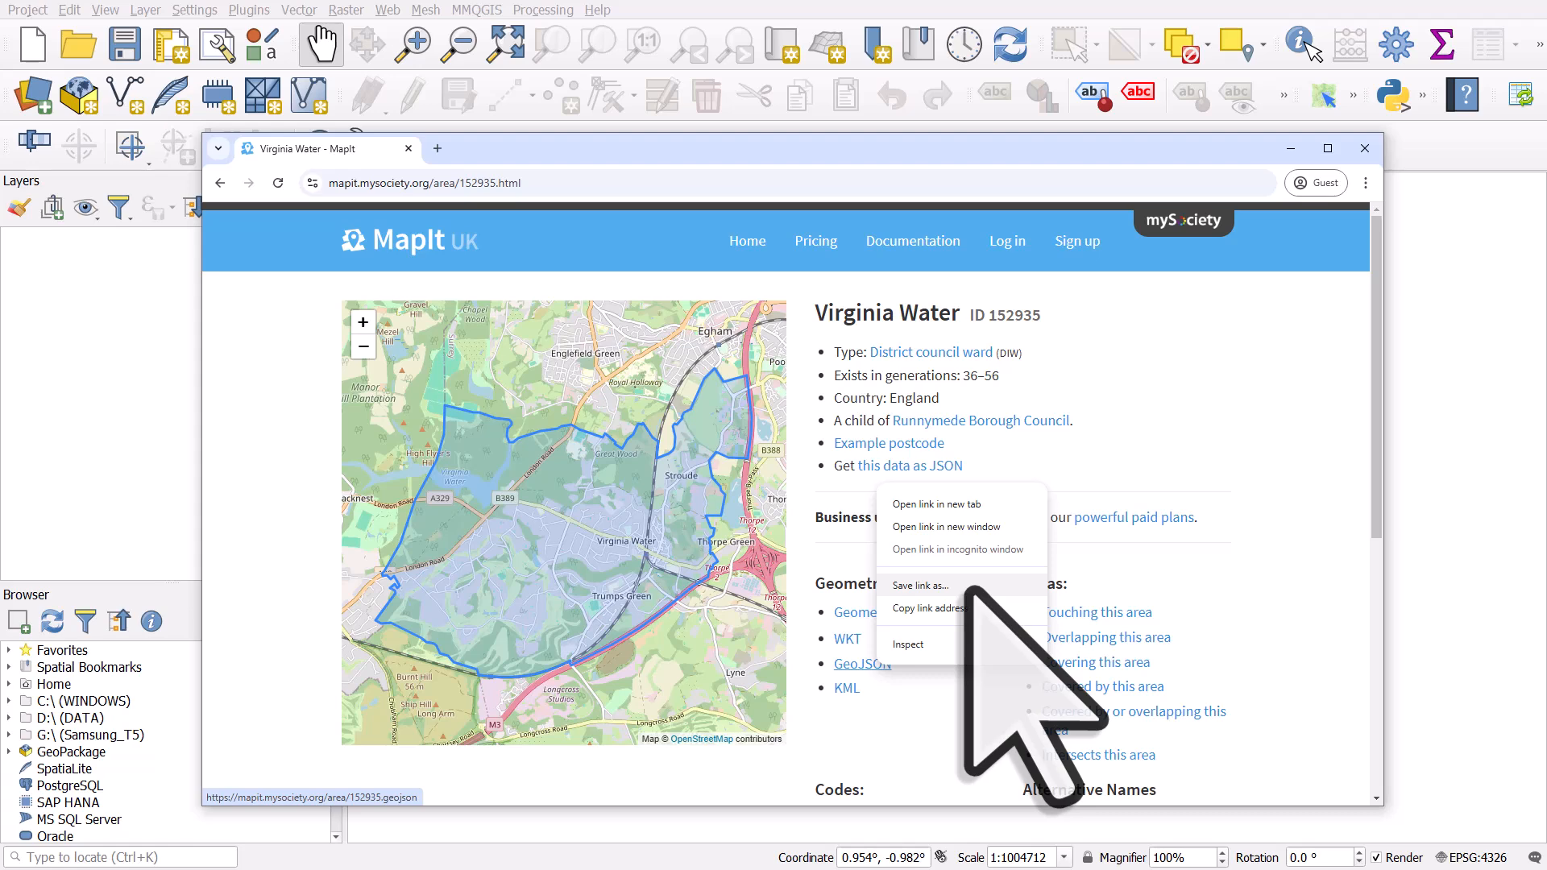
click(918, 584)
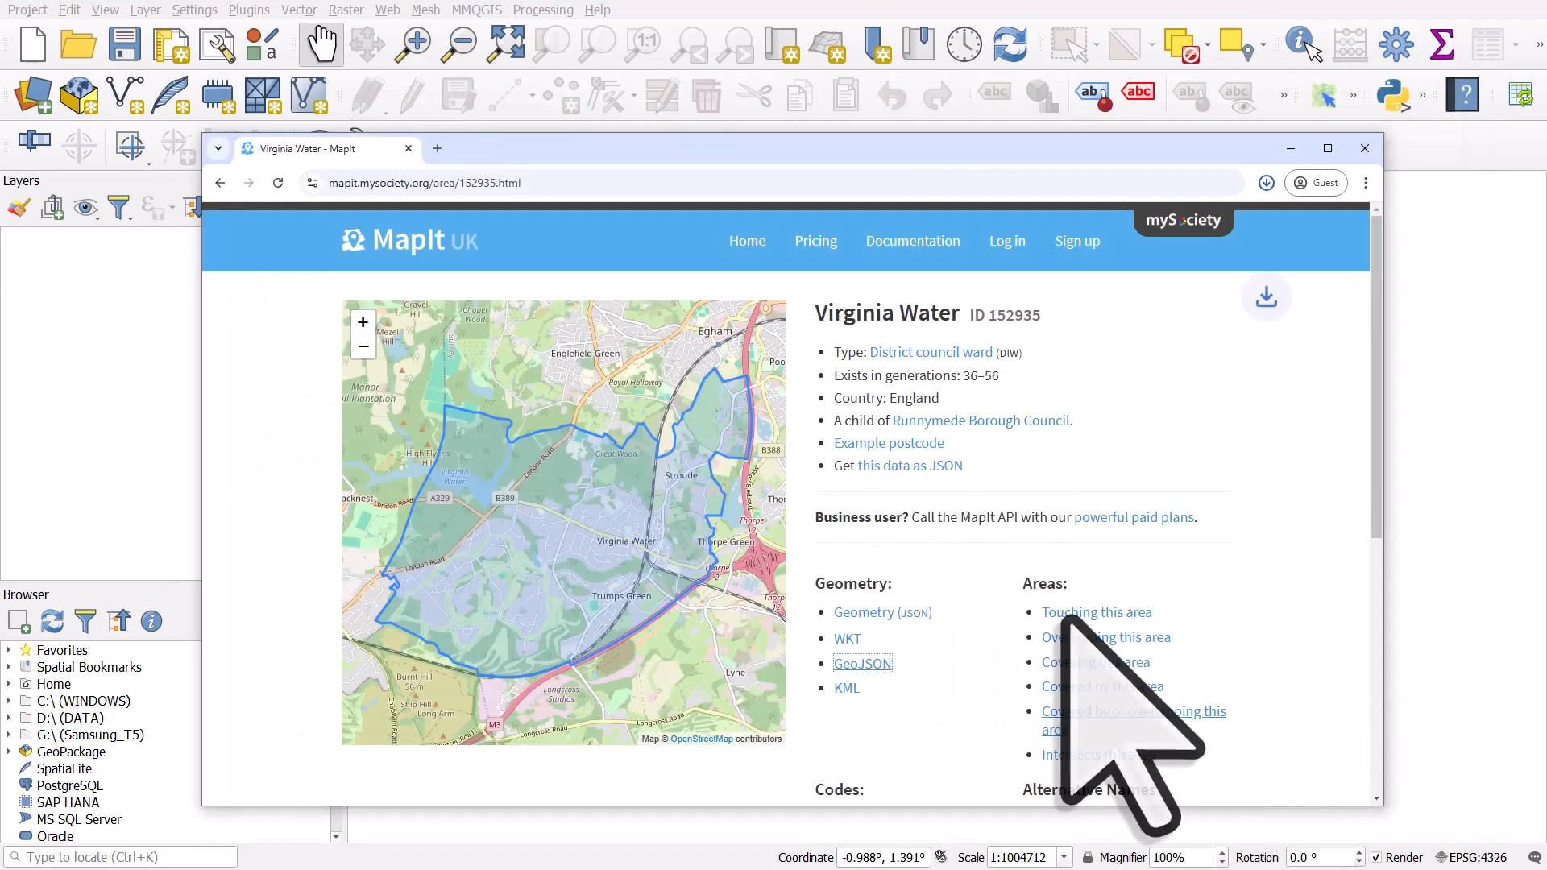
click(862, 663)
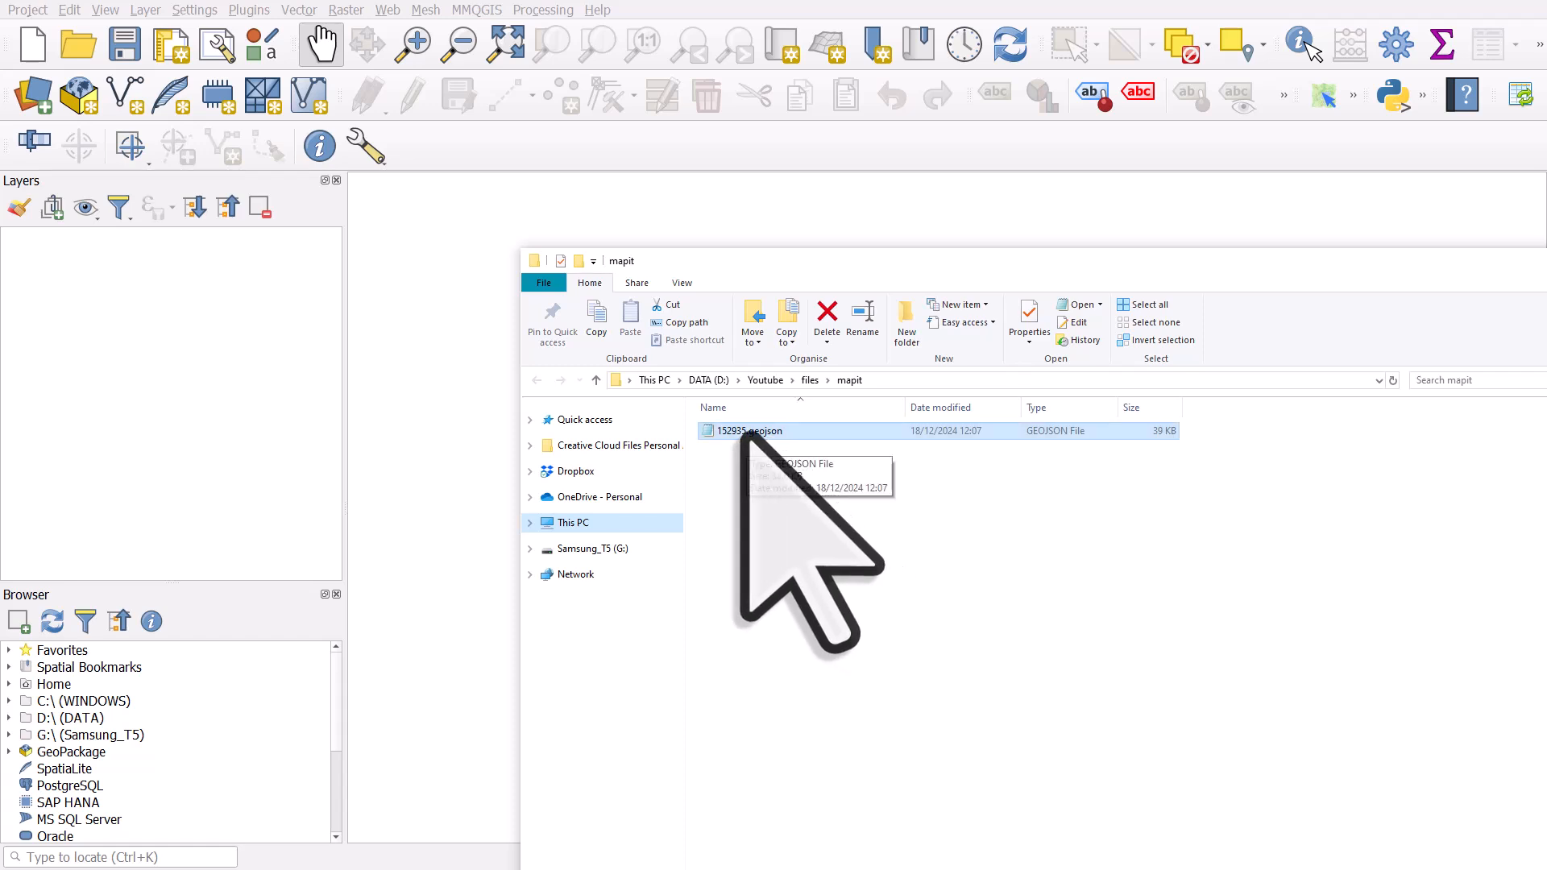
Step: Open 152935.geojson from the mapit folder in EmEditor
right_click(744, 431)
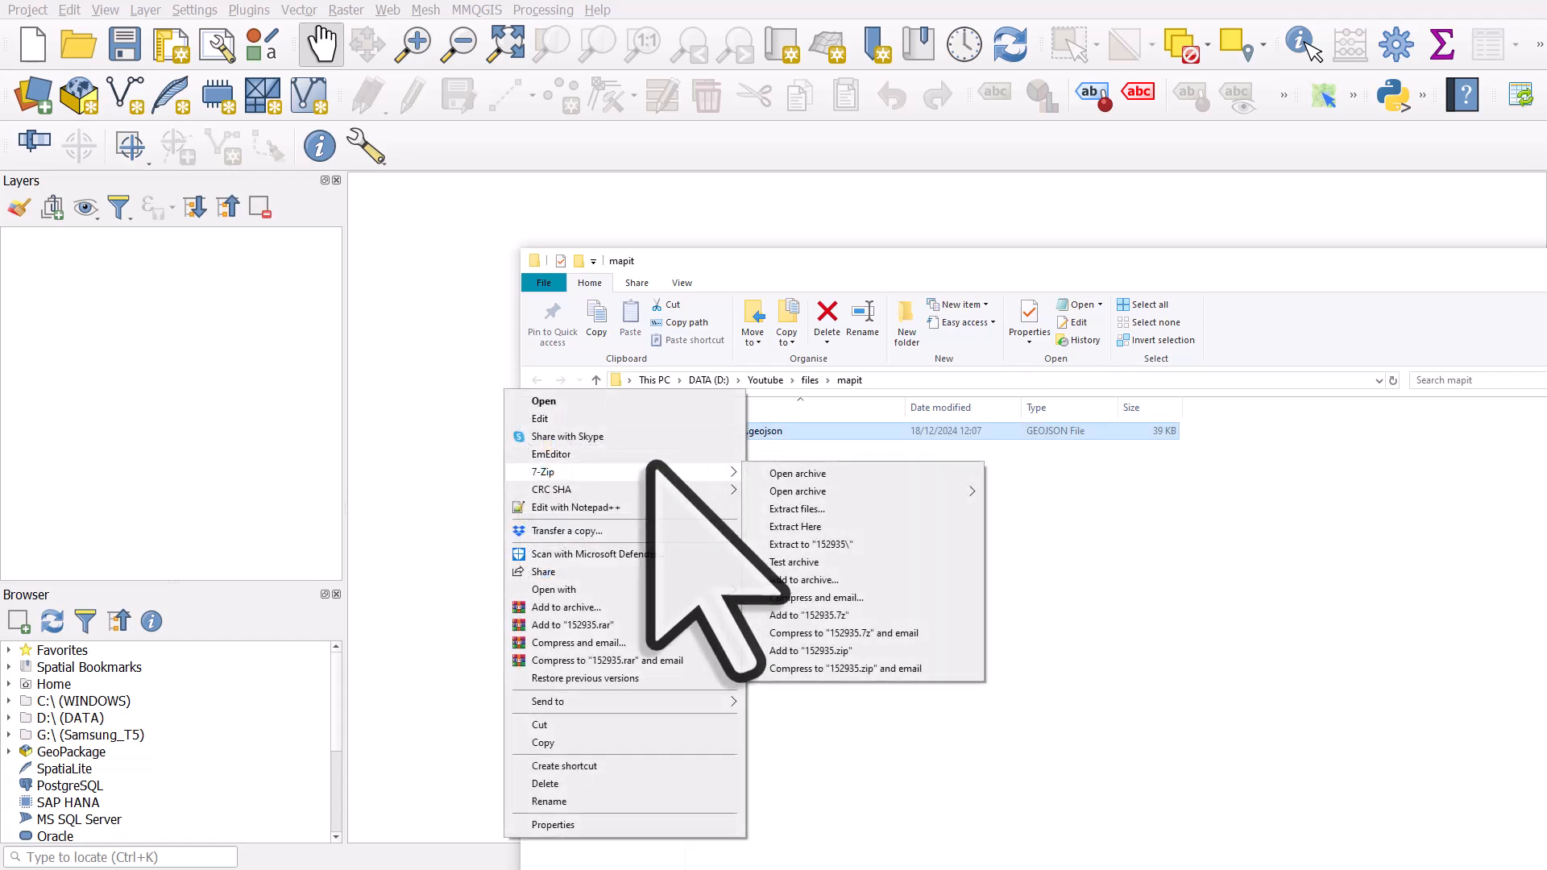
click(551, 454)
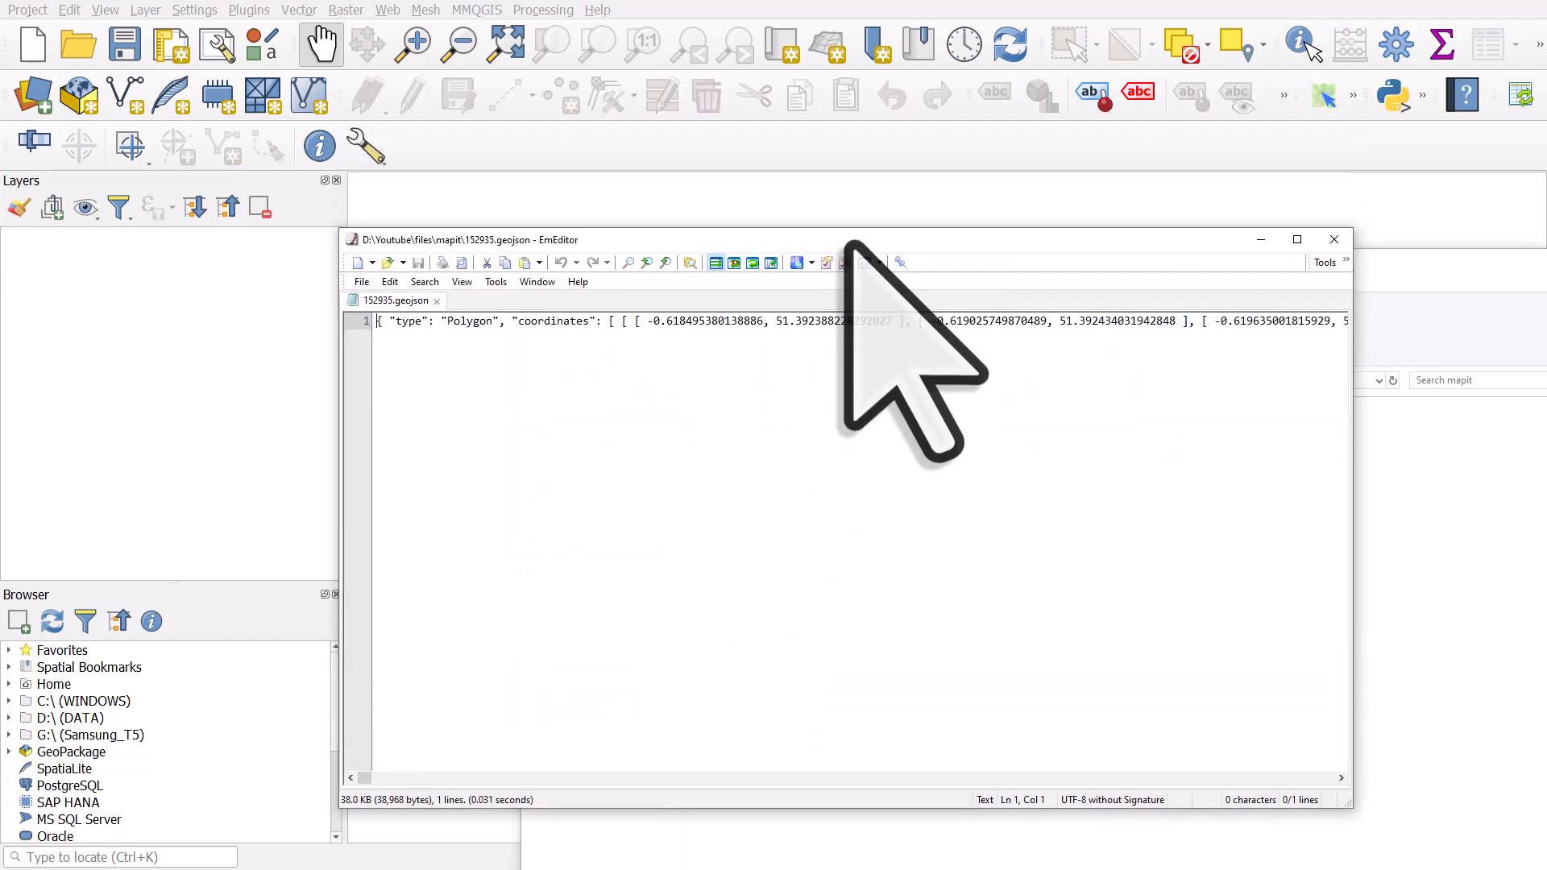
mouse_move(1334, 238)
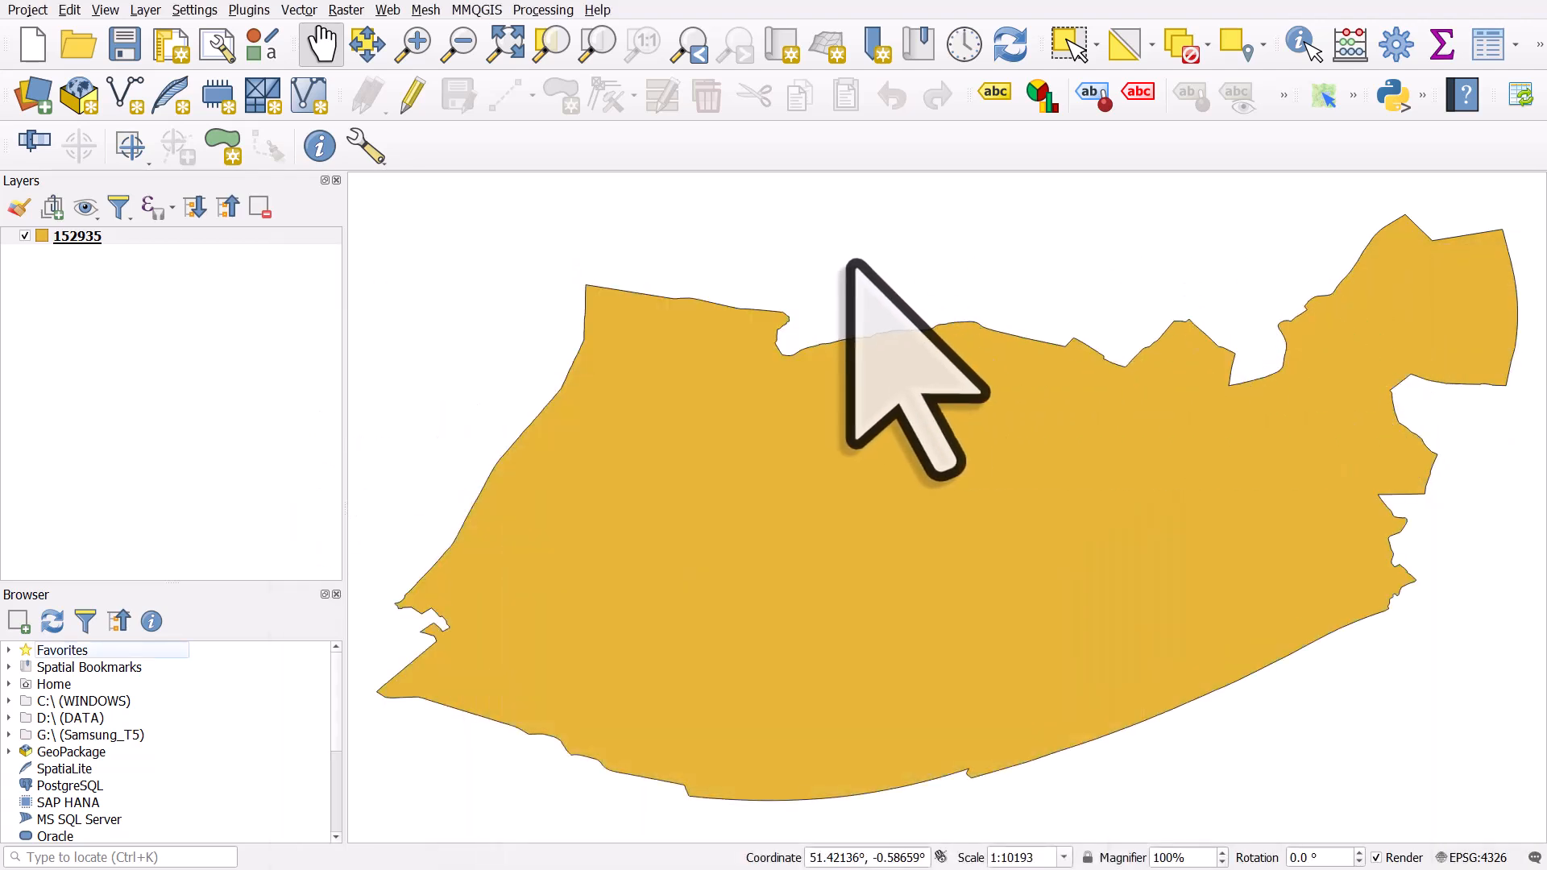
mouse_move(898, 395)
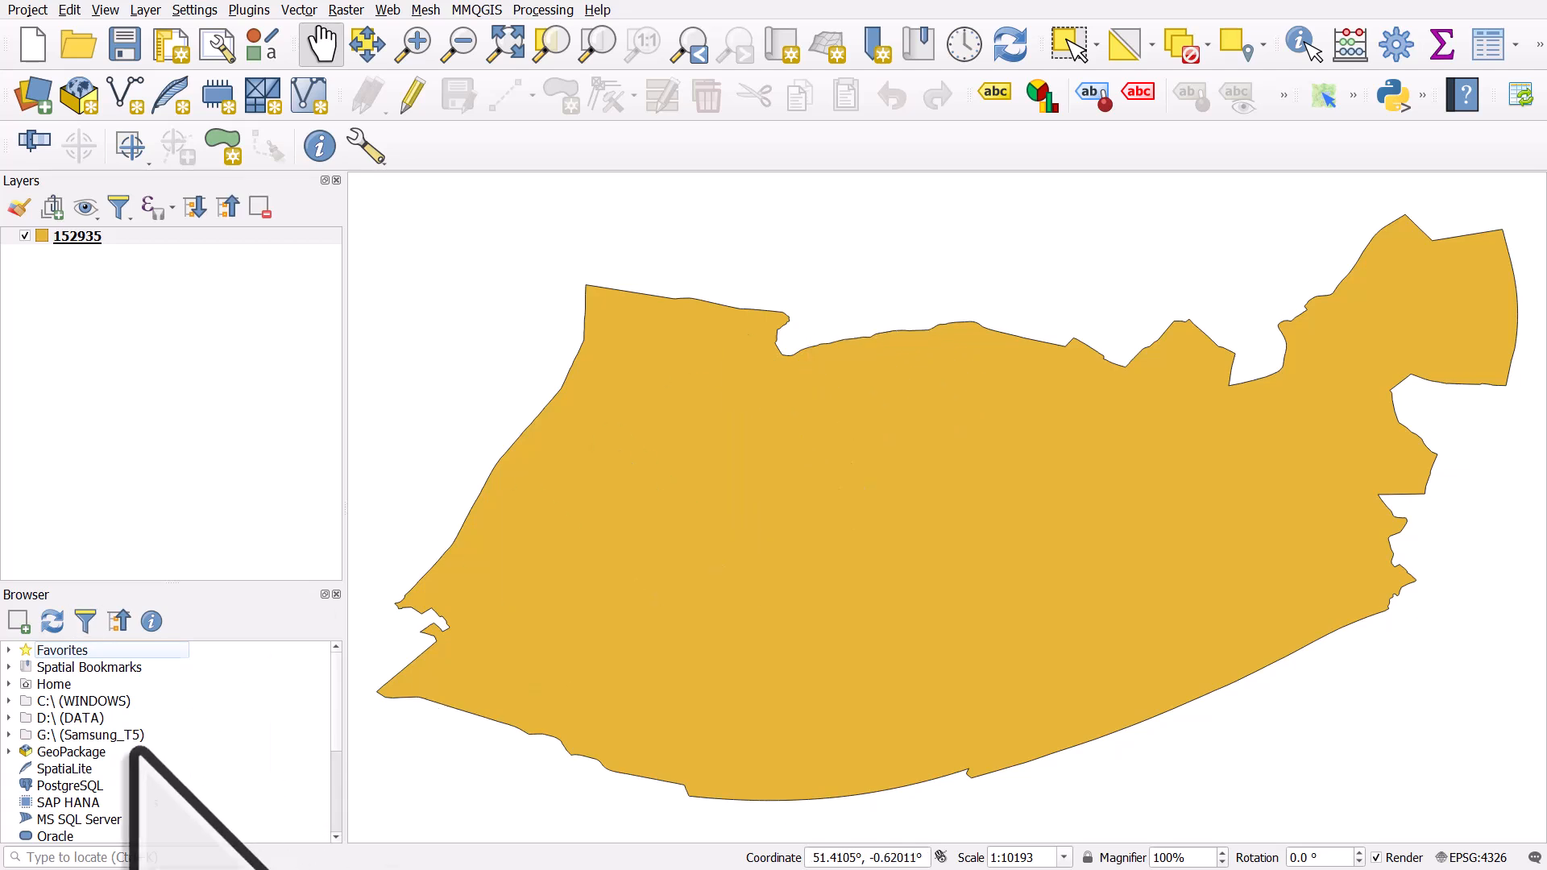
Step: Add the OpenStreetMap XYZ Tiles basemap and hide ward layer 152935
scroll(down, 3)
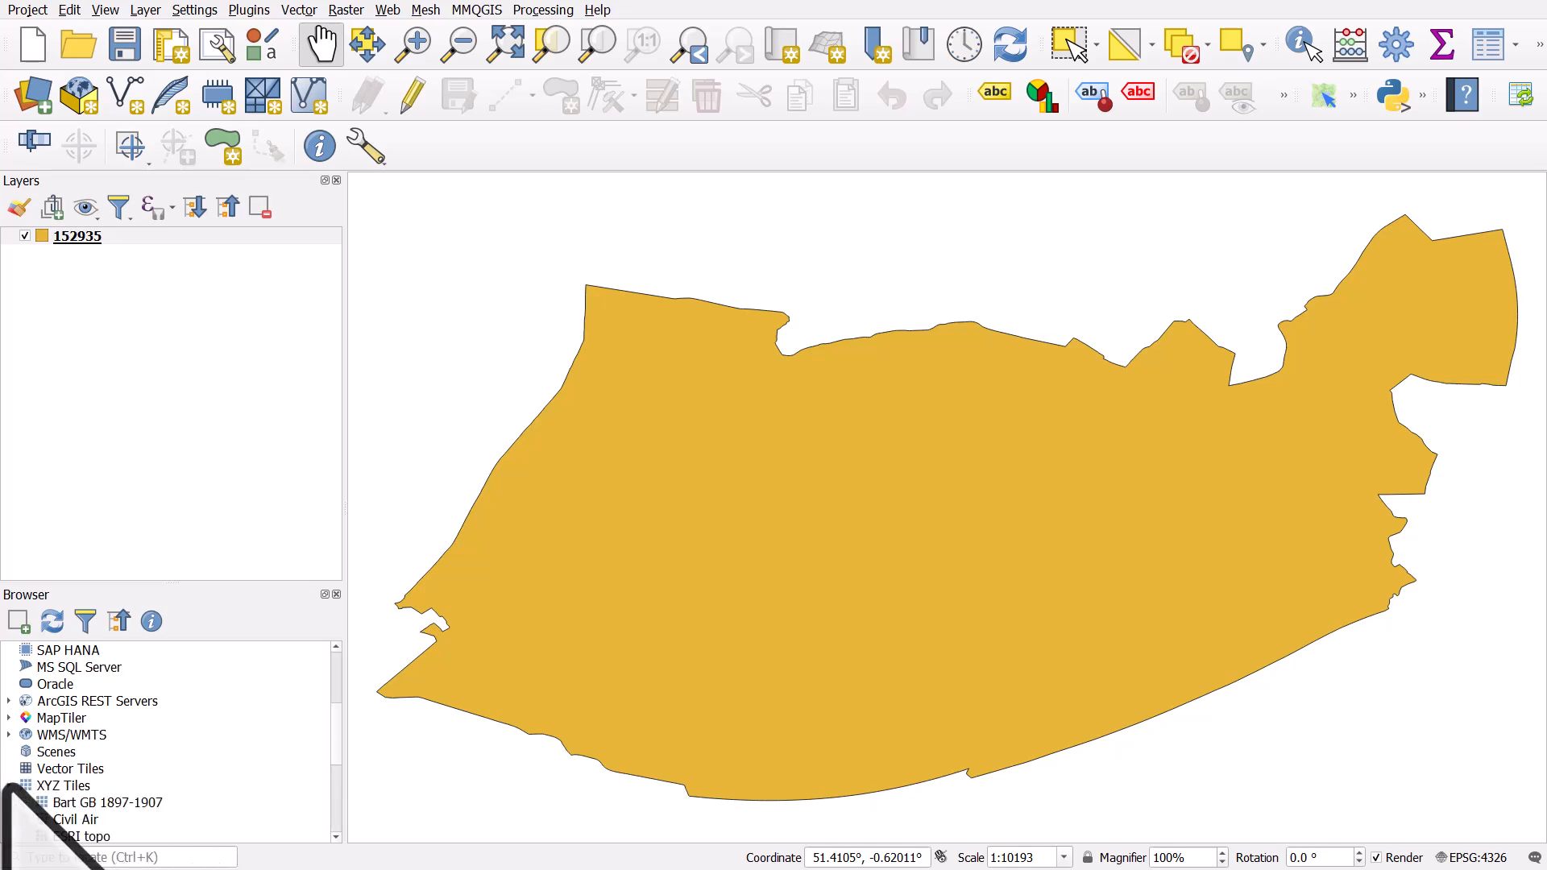
click(63, 786)
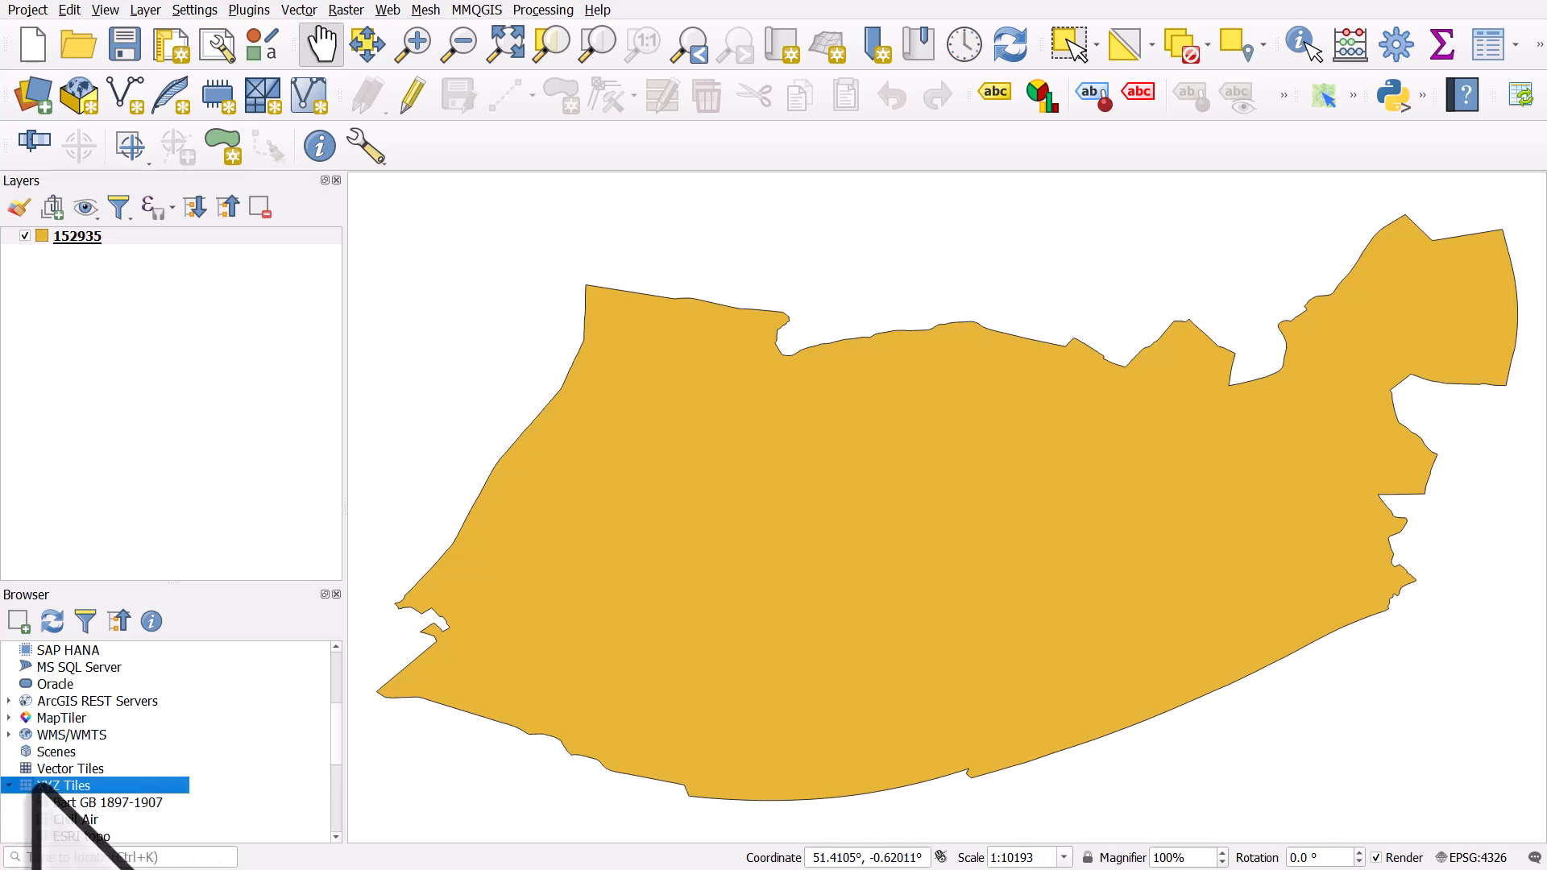
click(105, 10)
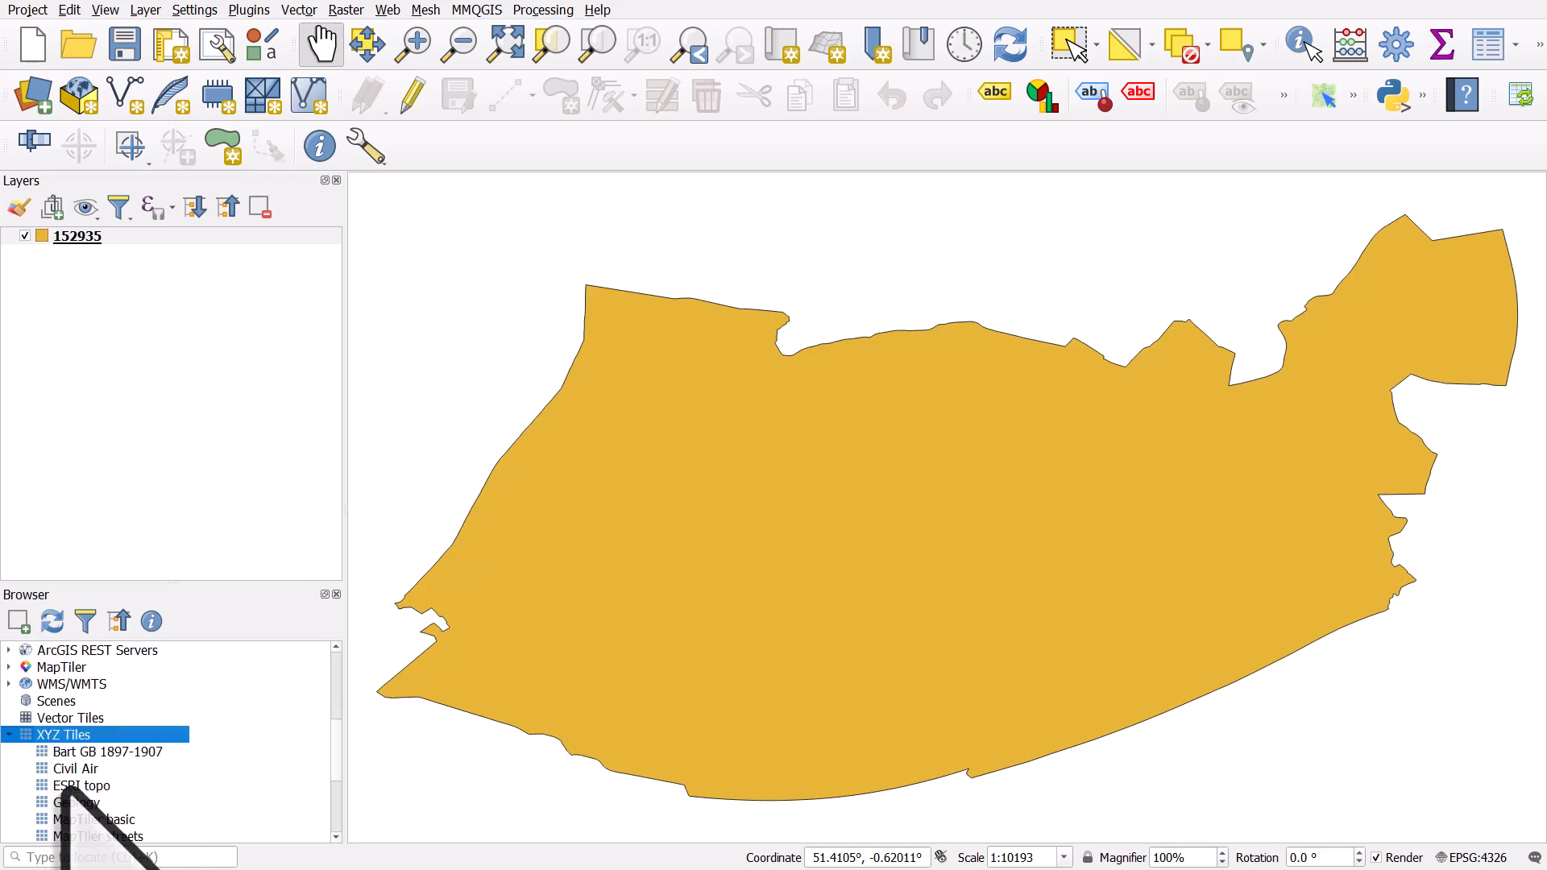
scroll(down, 3)
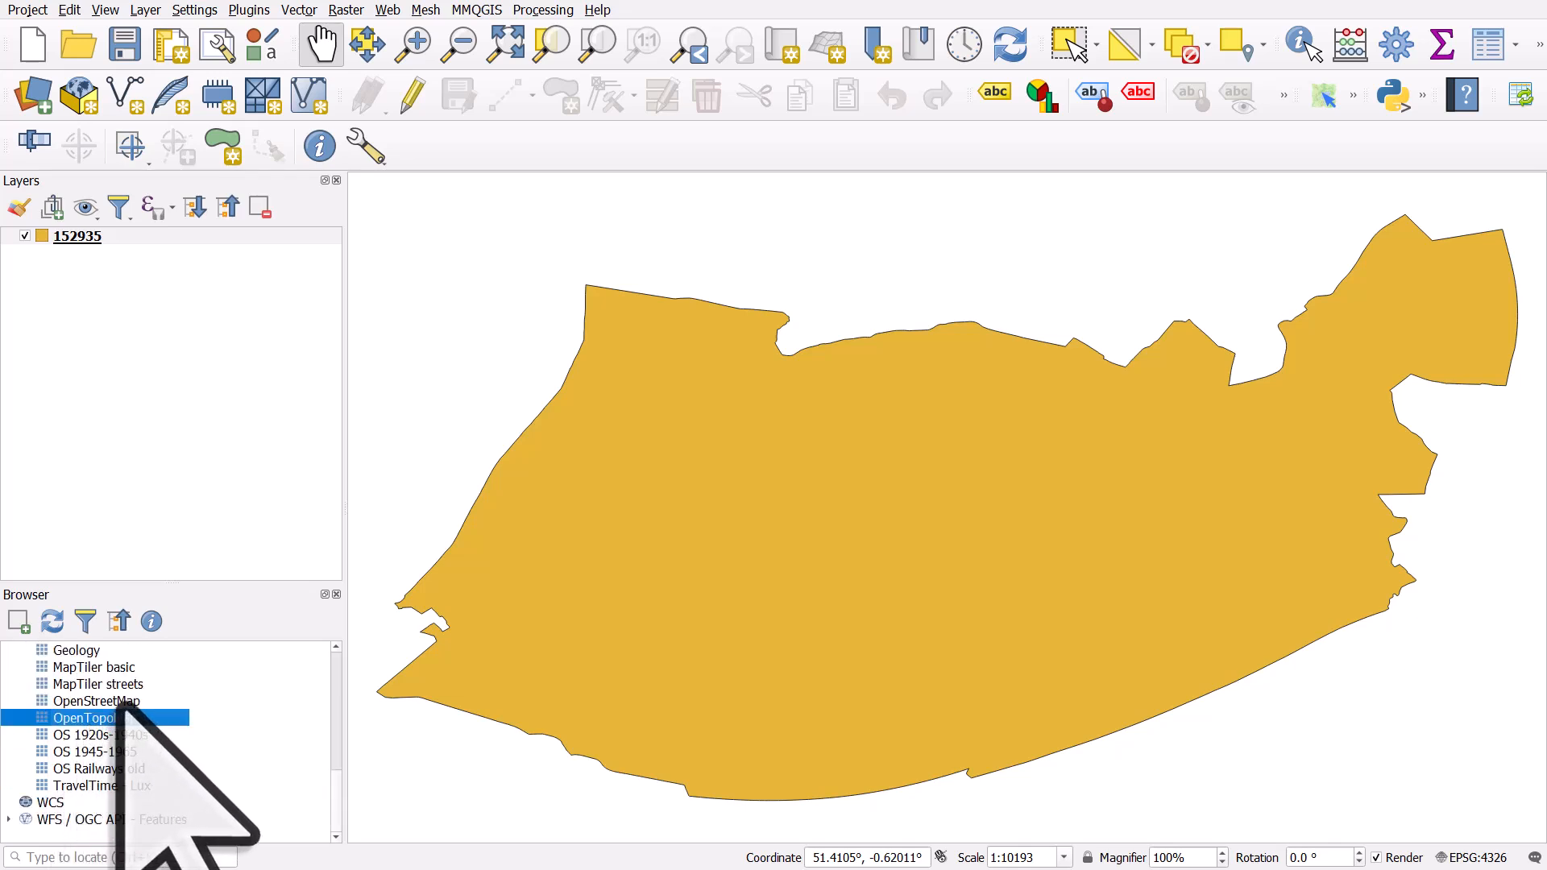
click(96, 700)
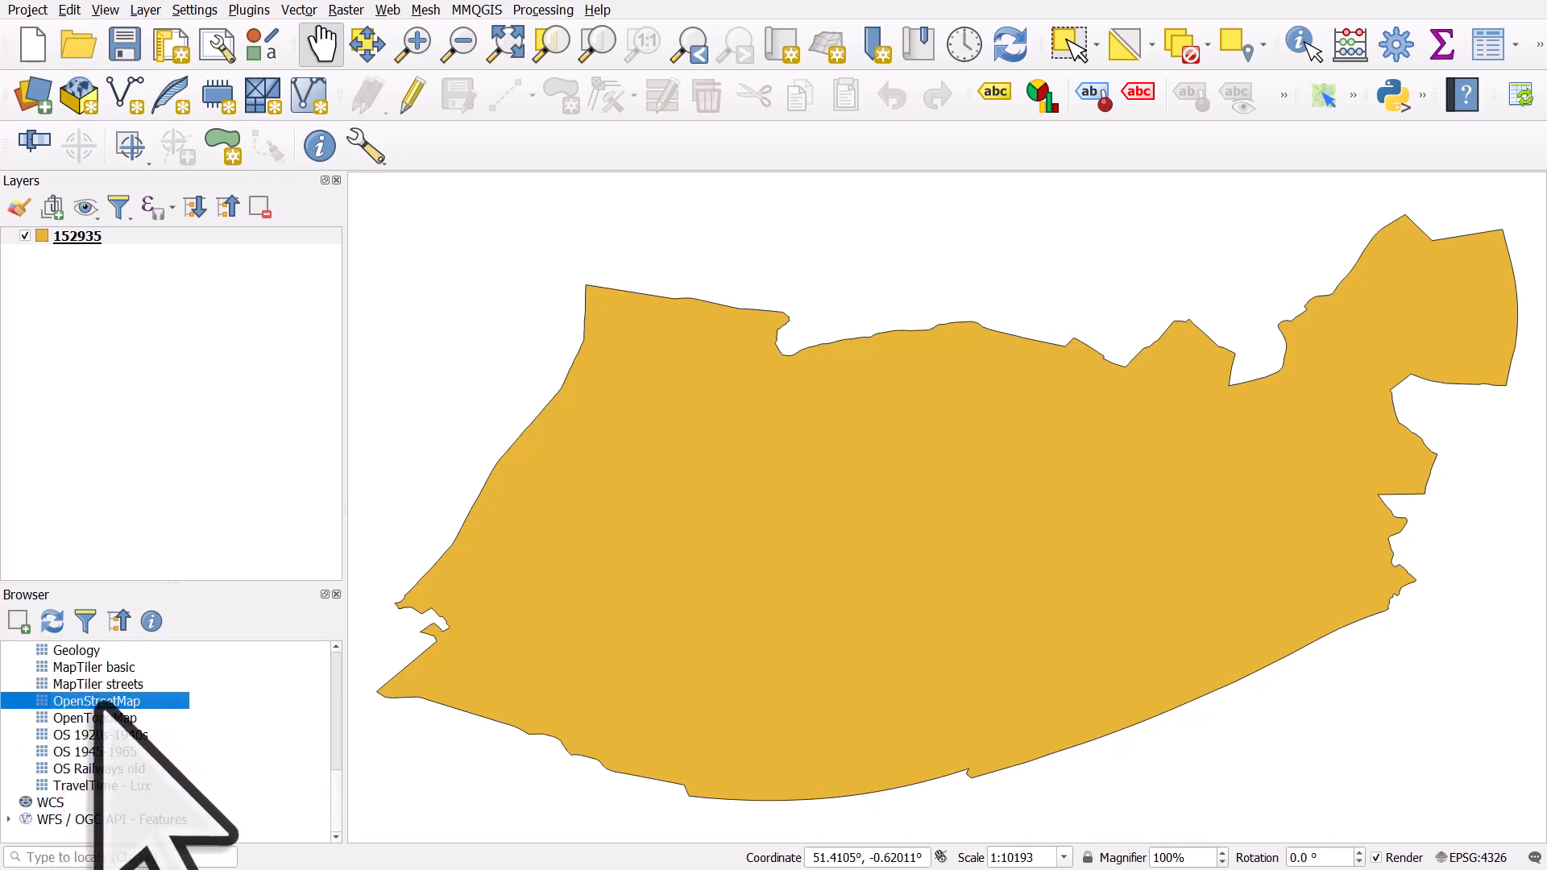
double_click(96, 700)
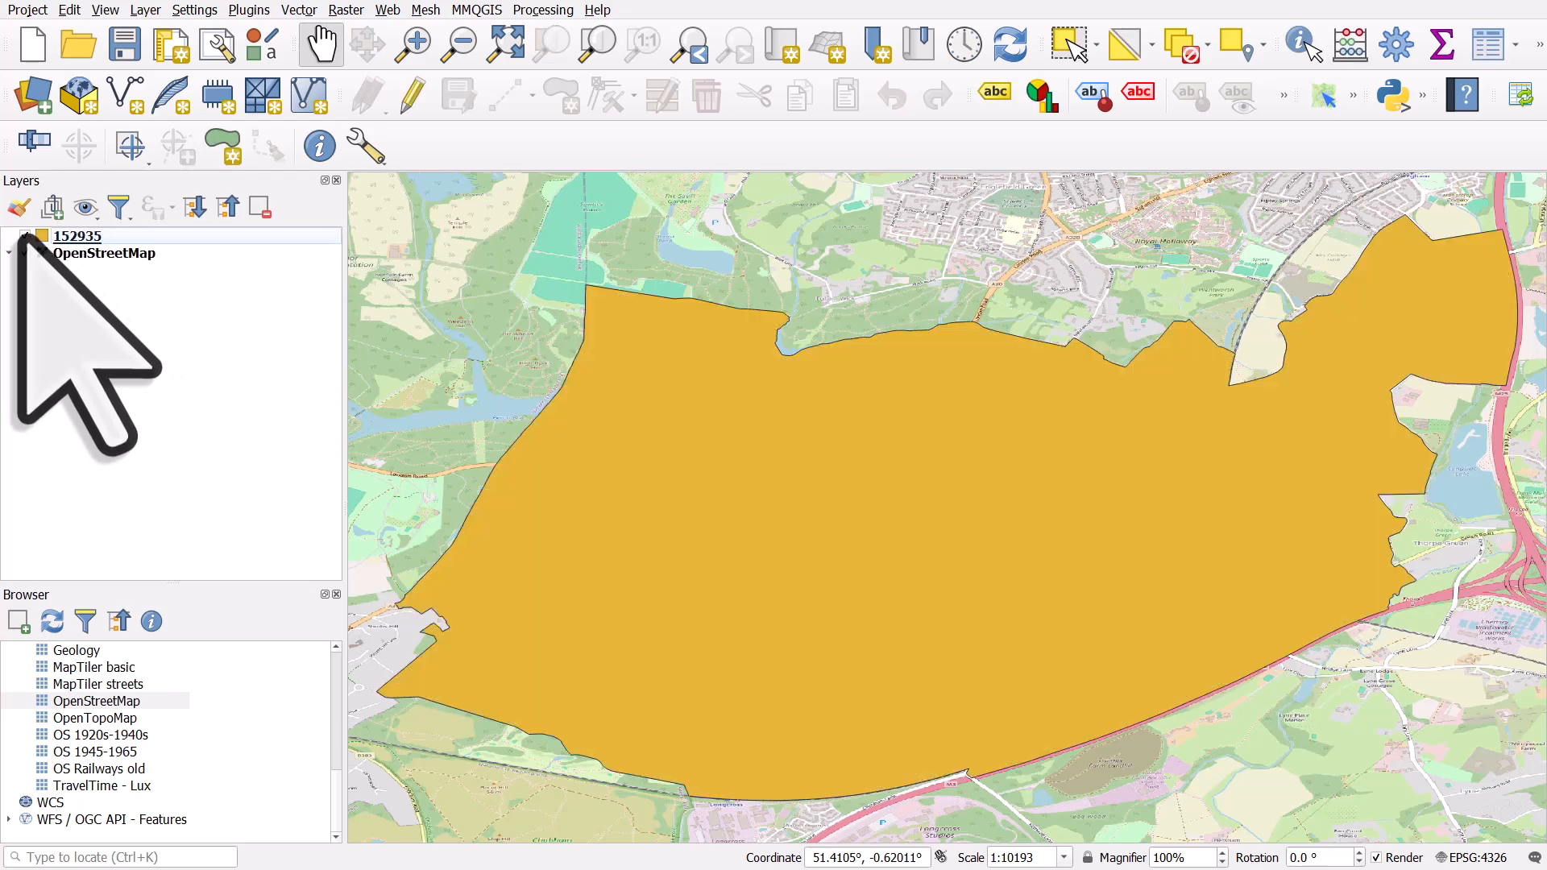
click(25, 252)
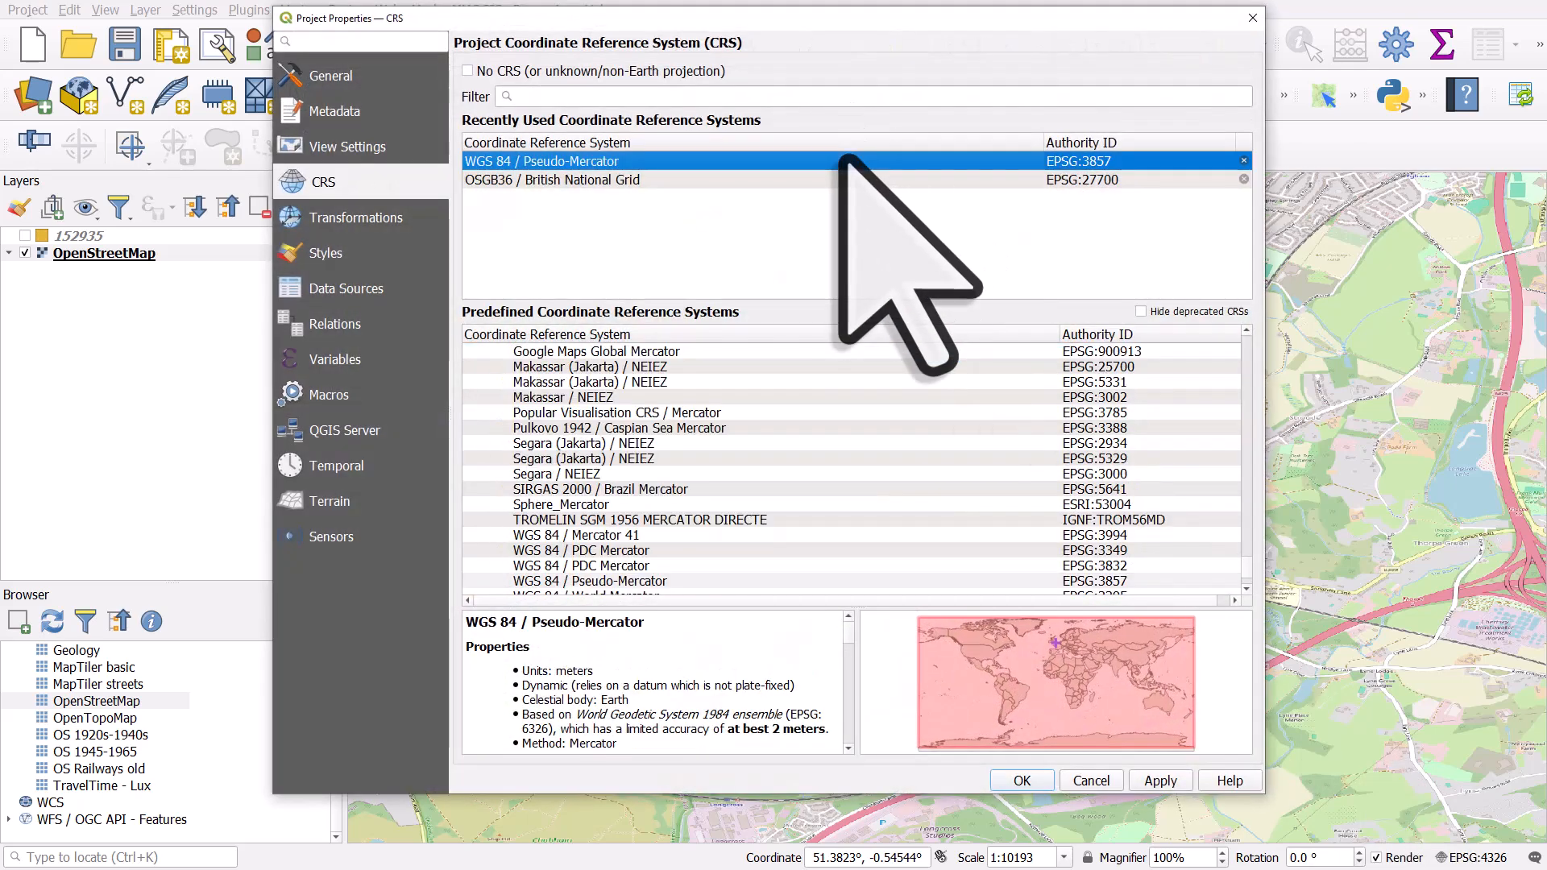
mouse_move(843, 172)
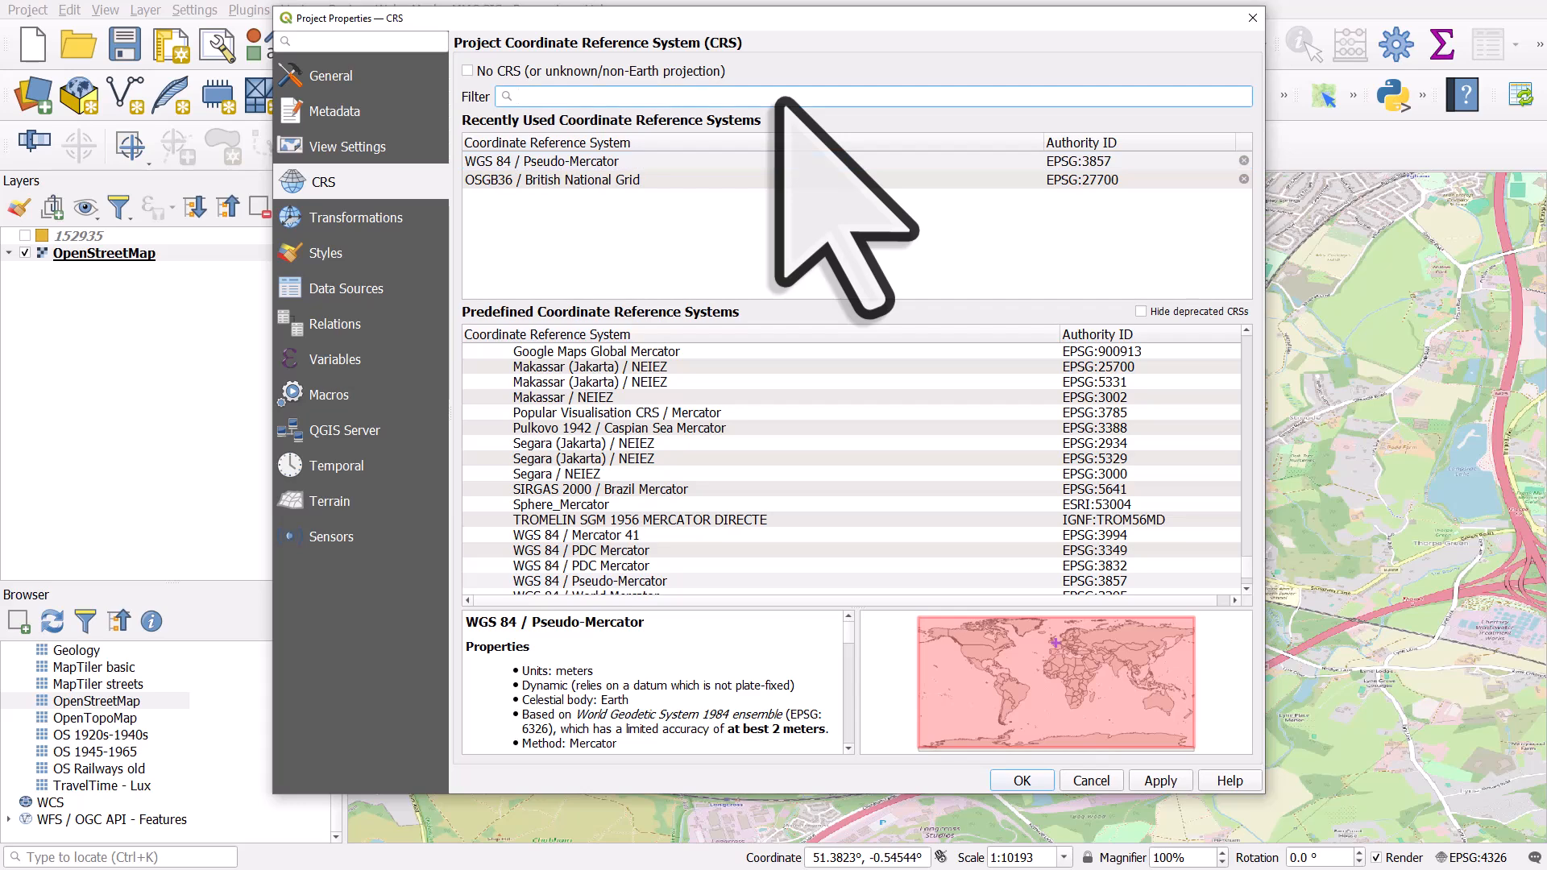
Step: Set the project CRS to WGS 84 / Pseudo-Mercator (EPSG:3857) and re-show layer 152935
text(3857)
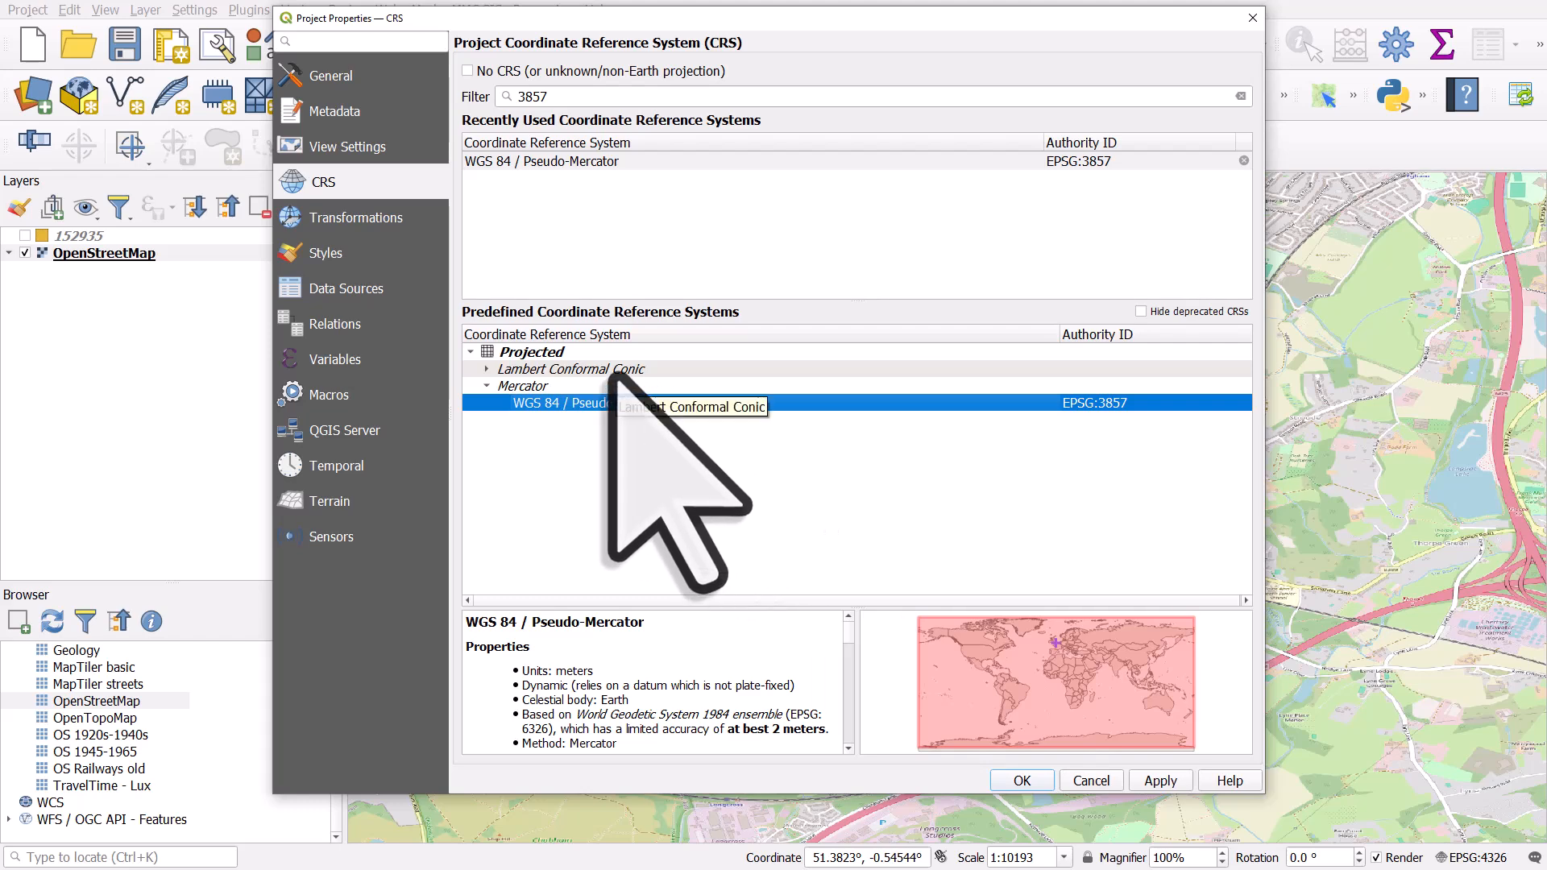
click(1021, 781)
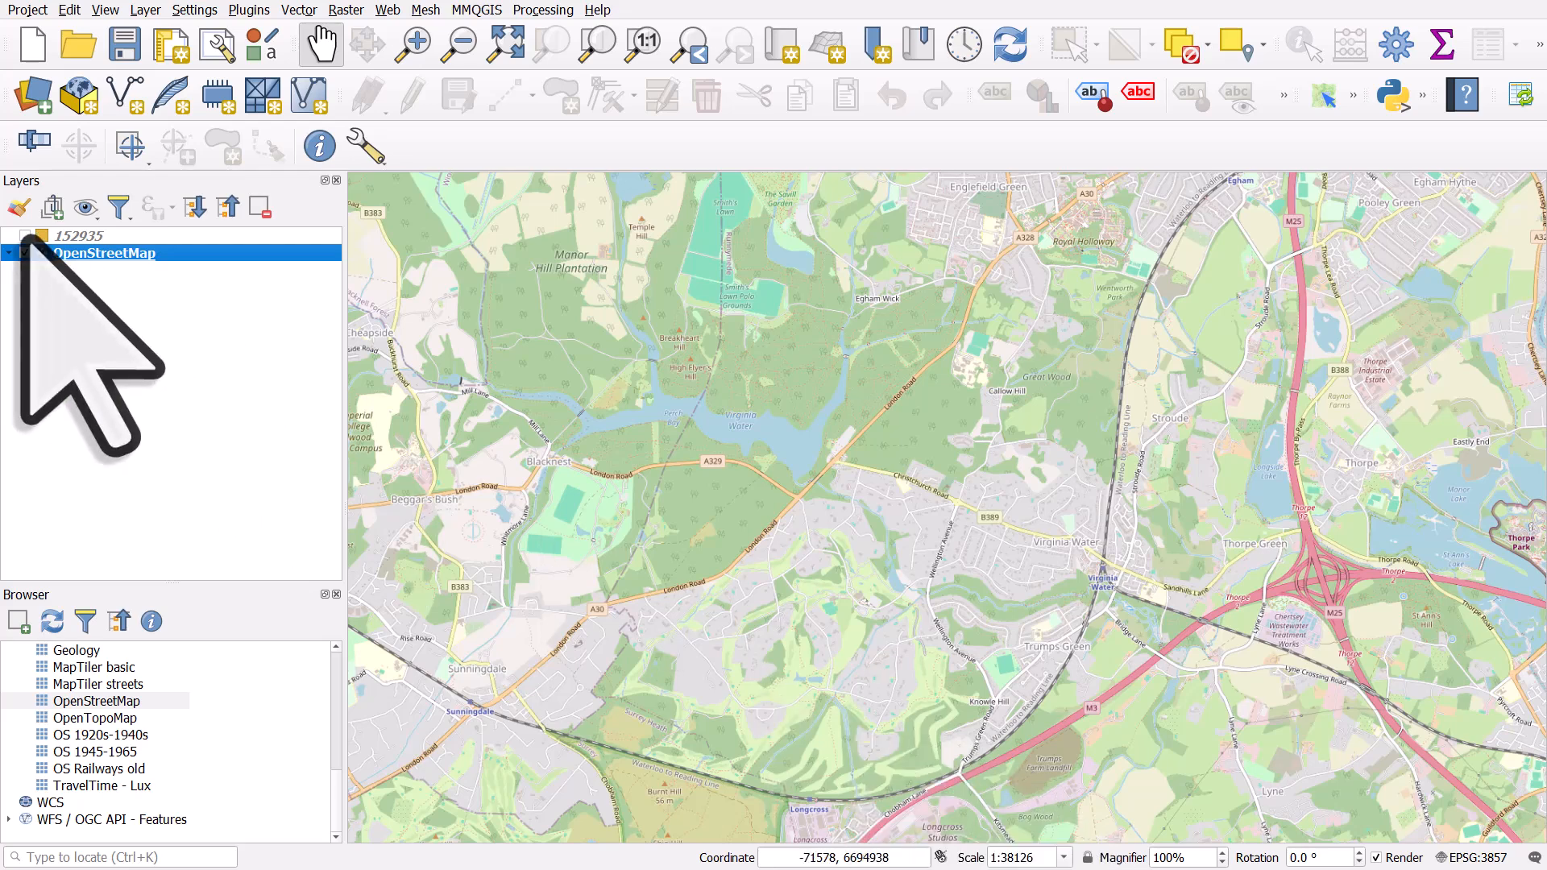
click(25, 236)
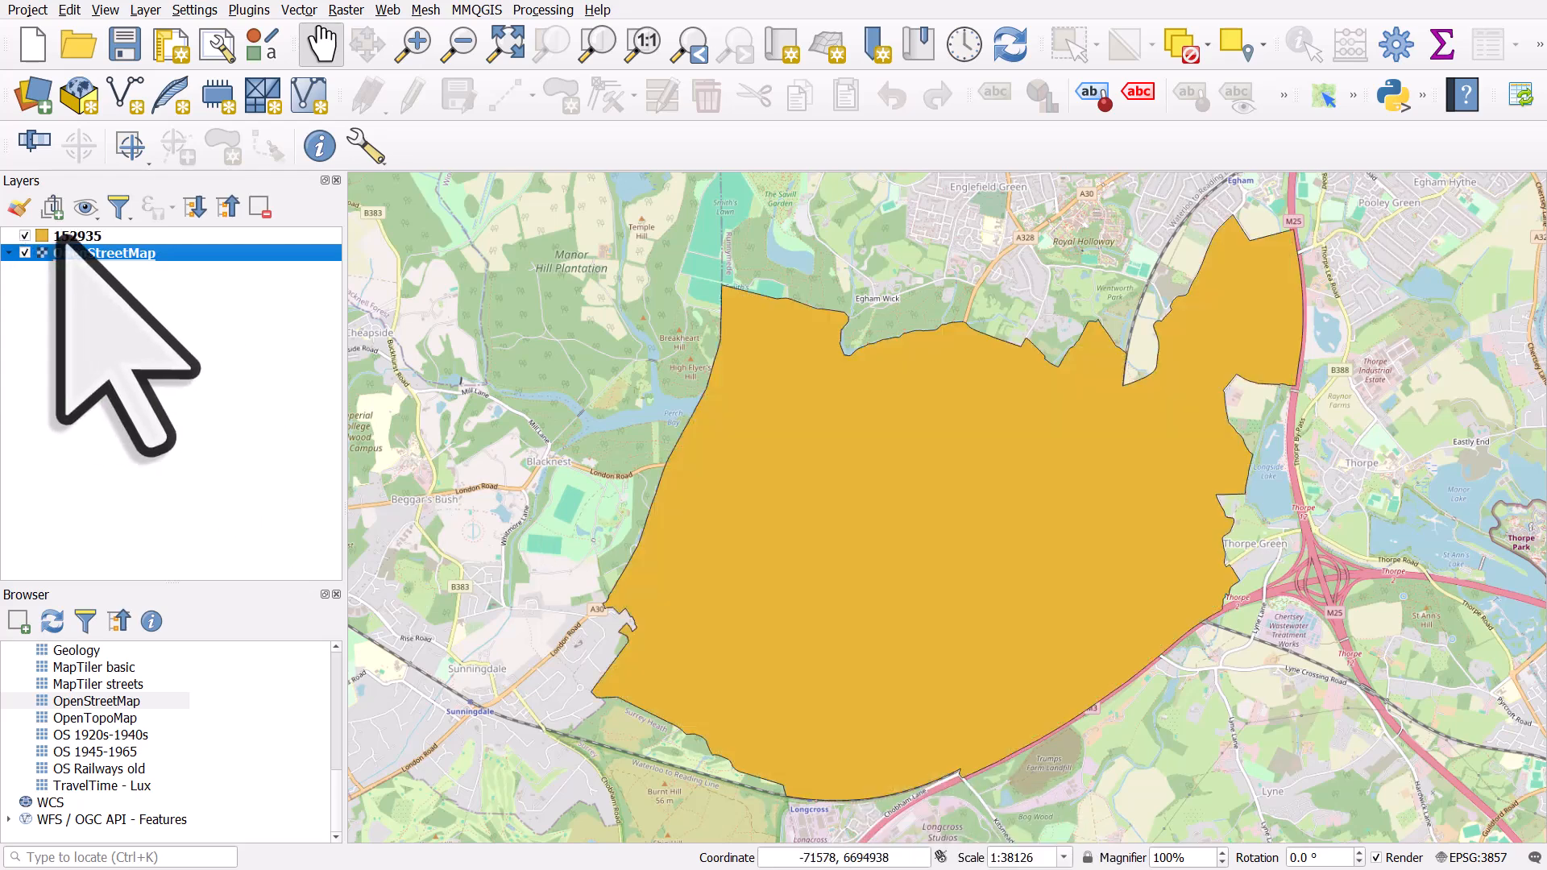
click(74, 234)
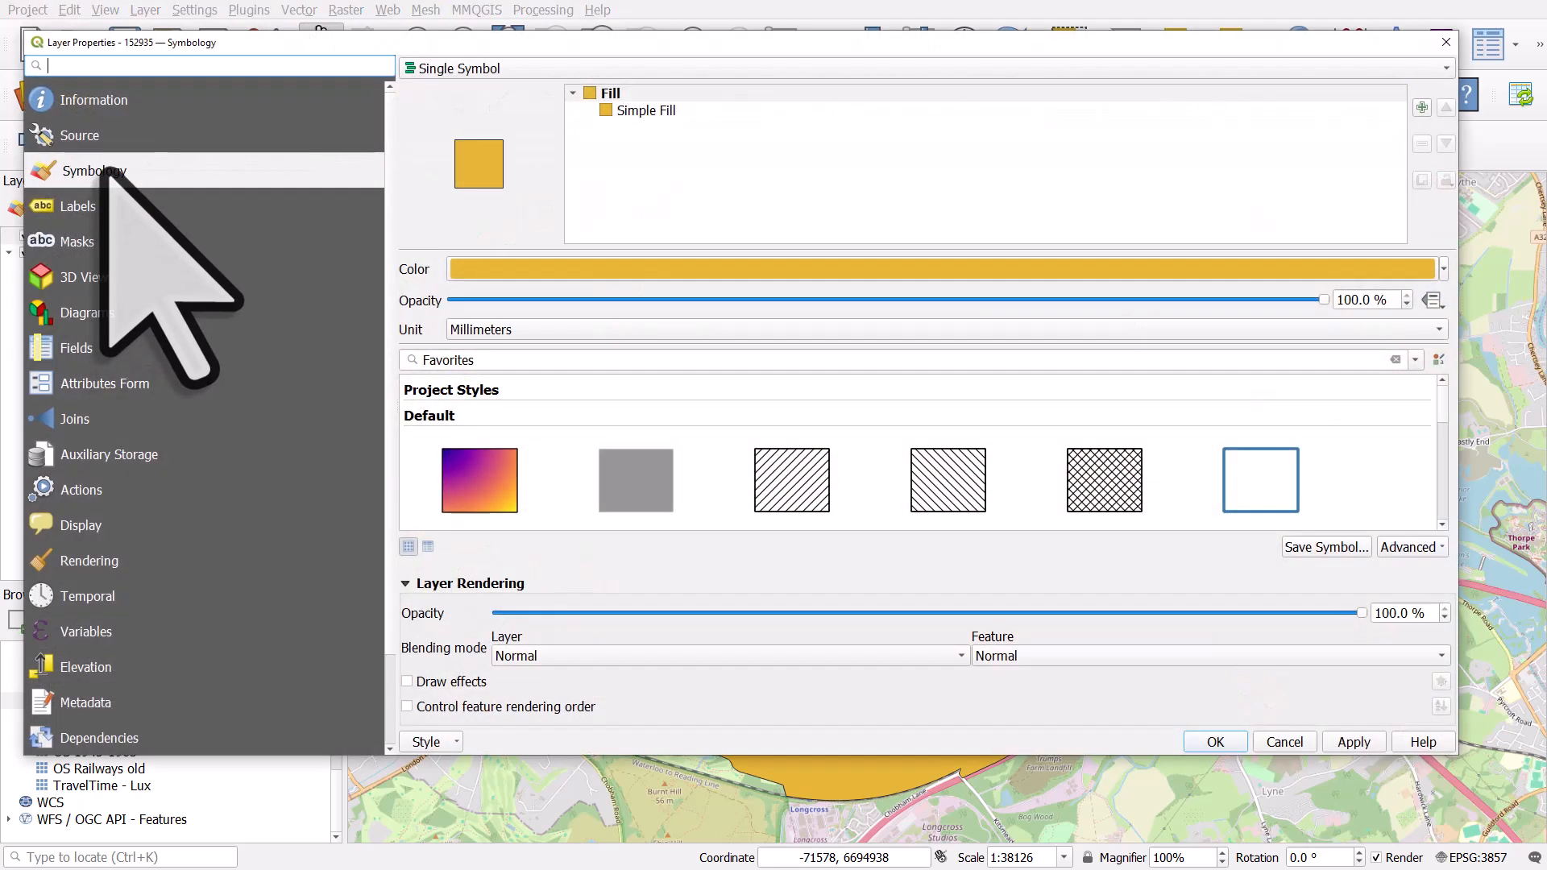
Step: Switch the ward layer's renderer from Single Symbol to Inverted Polygons
click(453, 68)
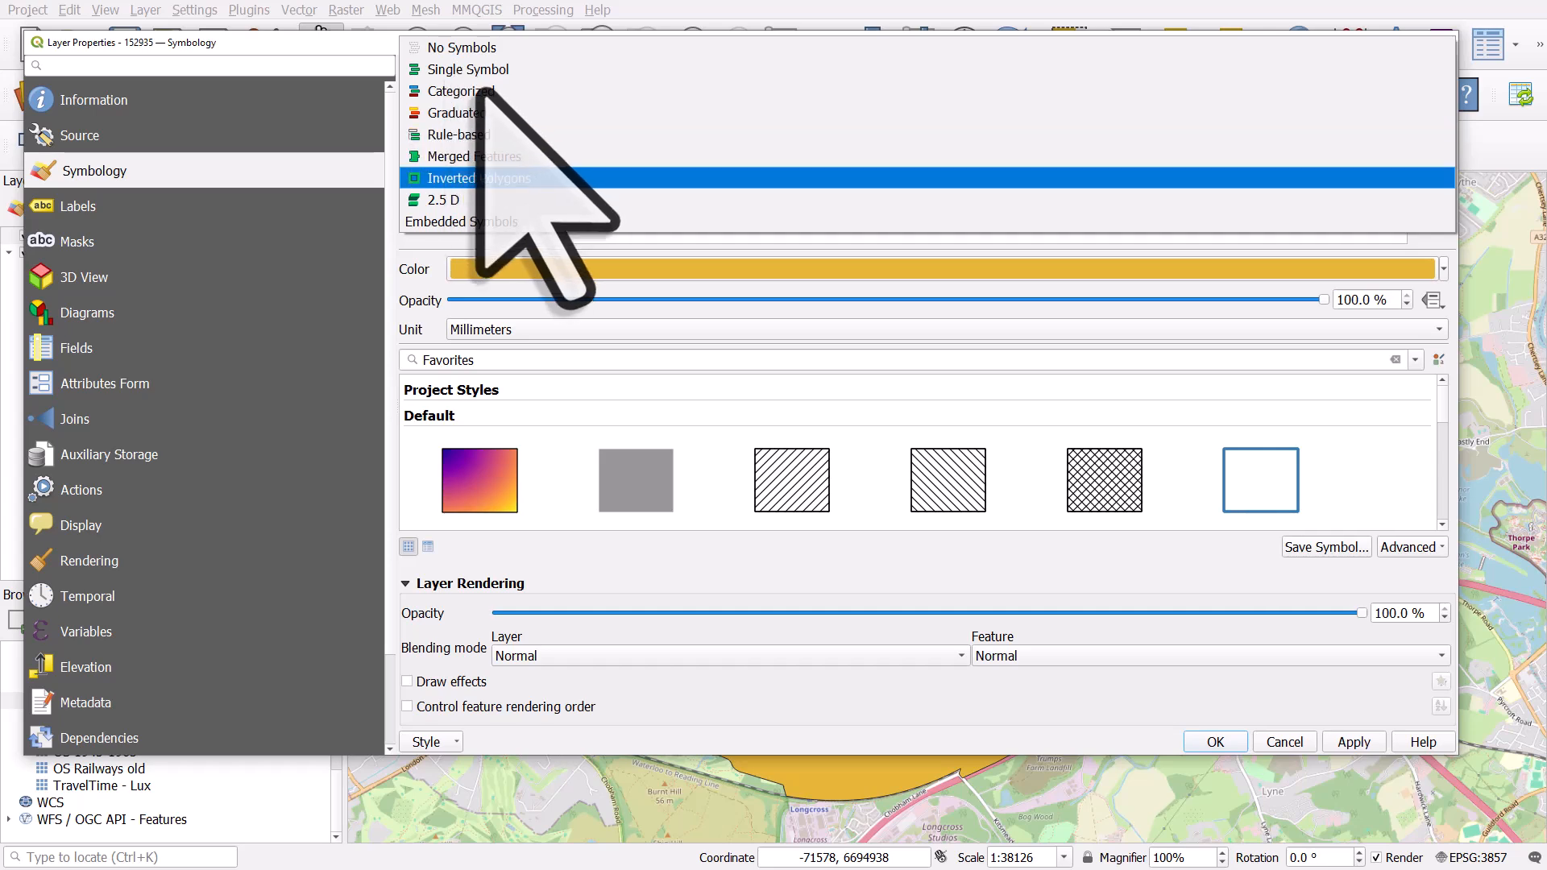
click(450, 177)
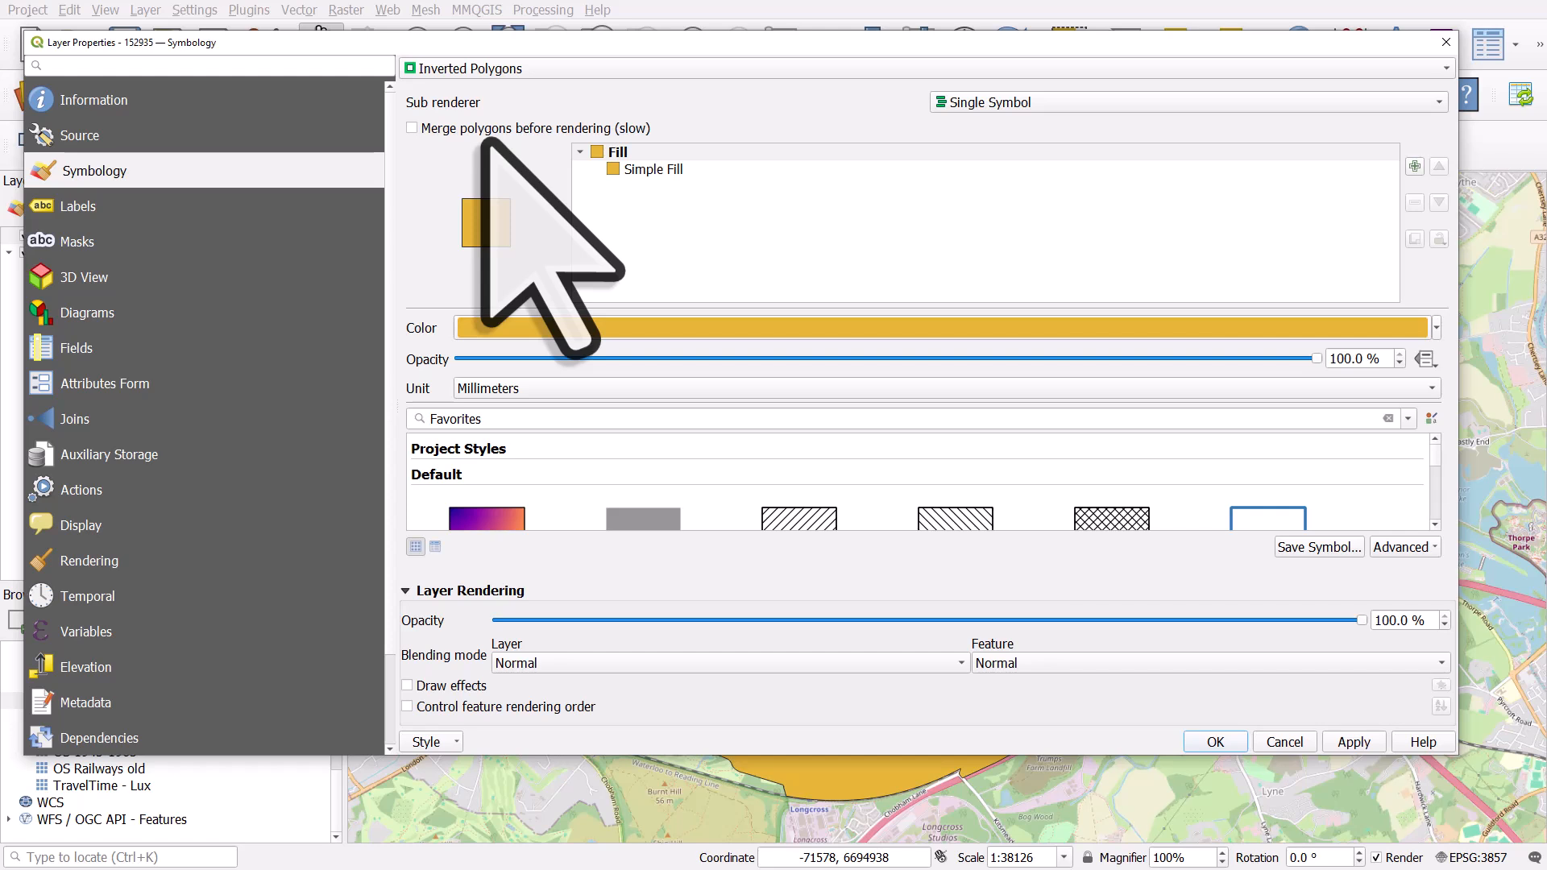
click(653, 168)
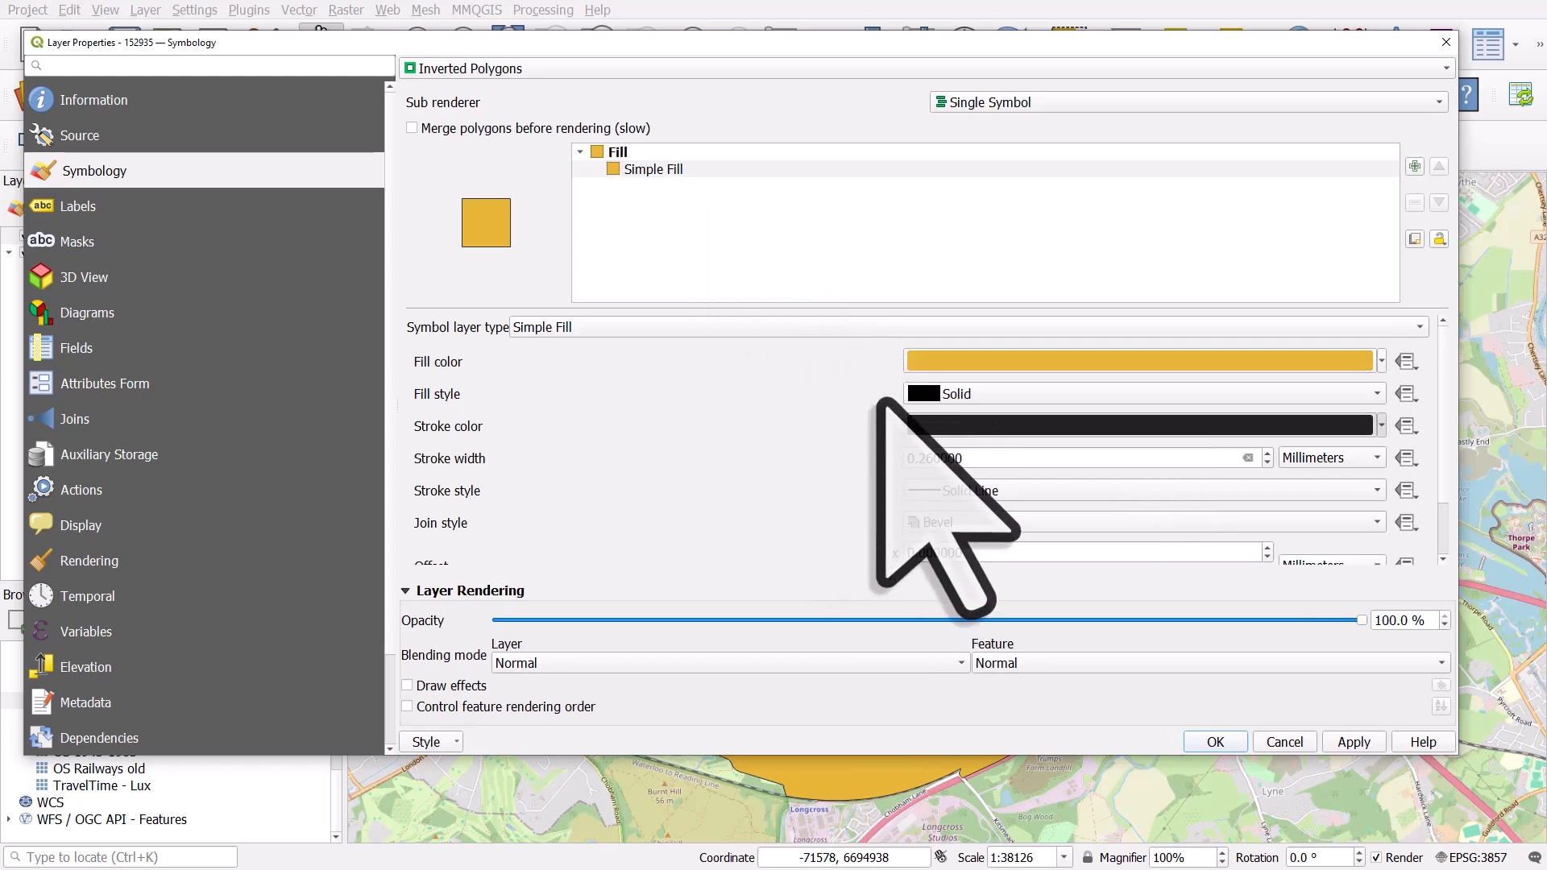
Step: Set the inverted fill to semi-transparent black and apply it
click(1140, 360)
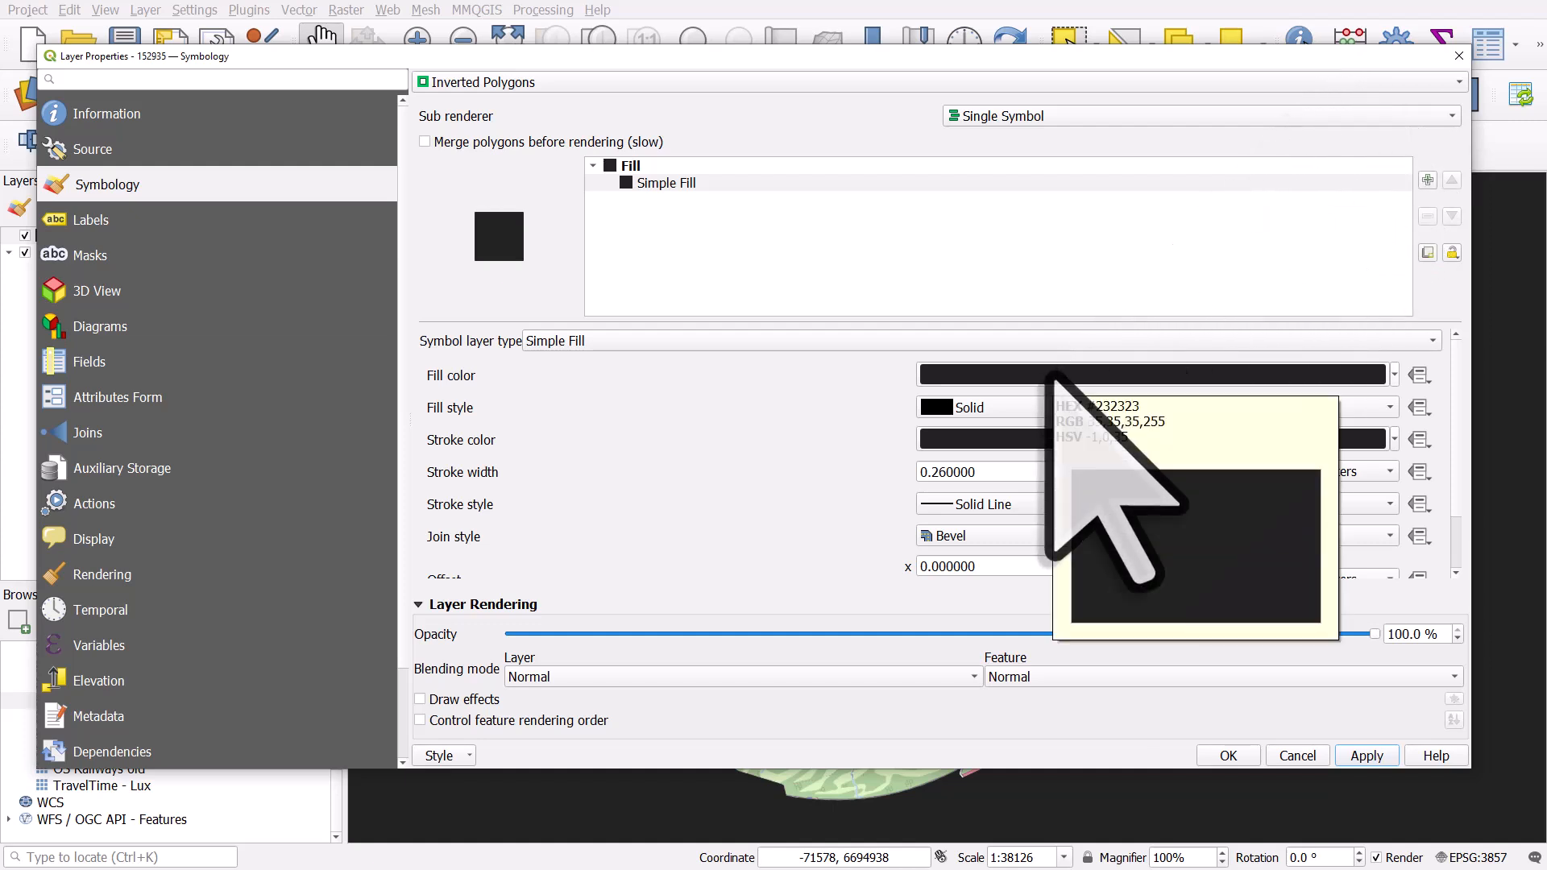
click(1155, 374)
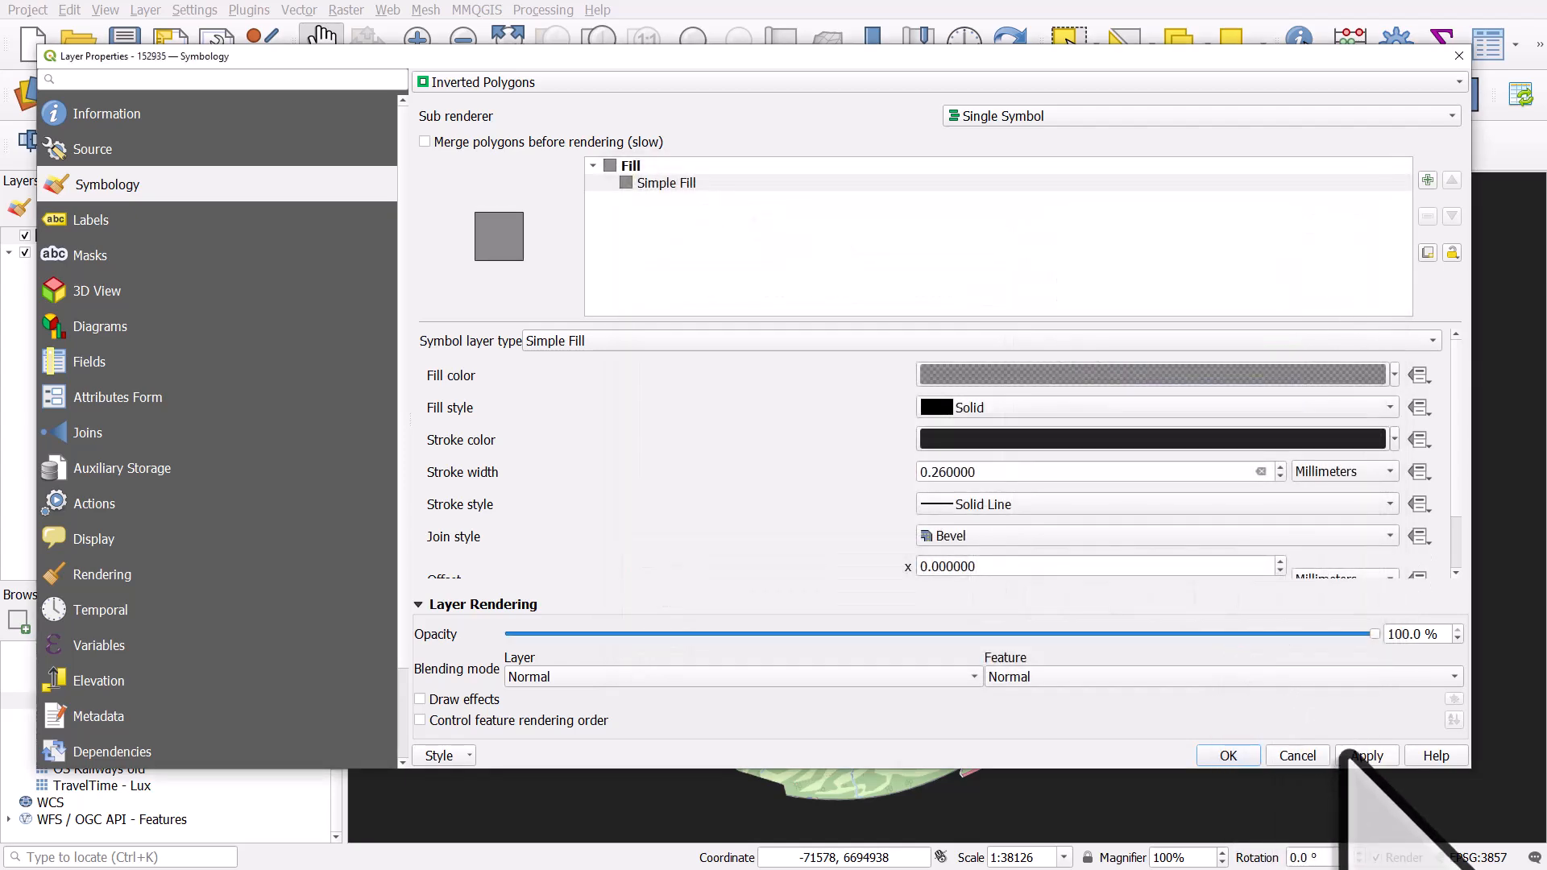
click(1366, 755)
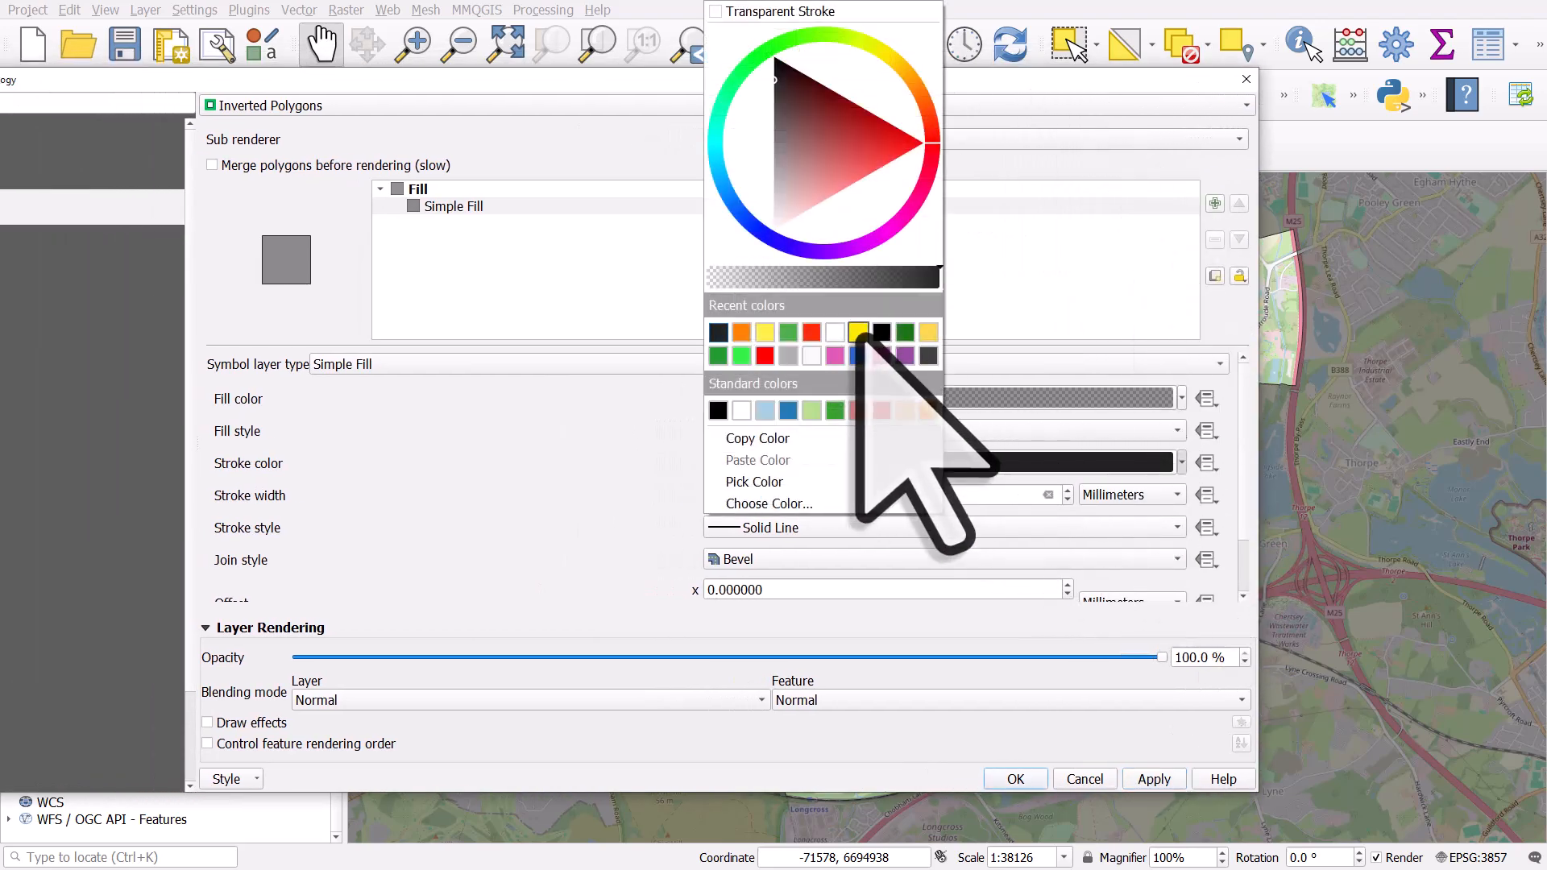
Step: Give the ward boundary a thicker red stroke and apply it
click(857, 333)
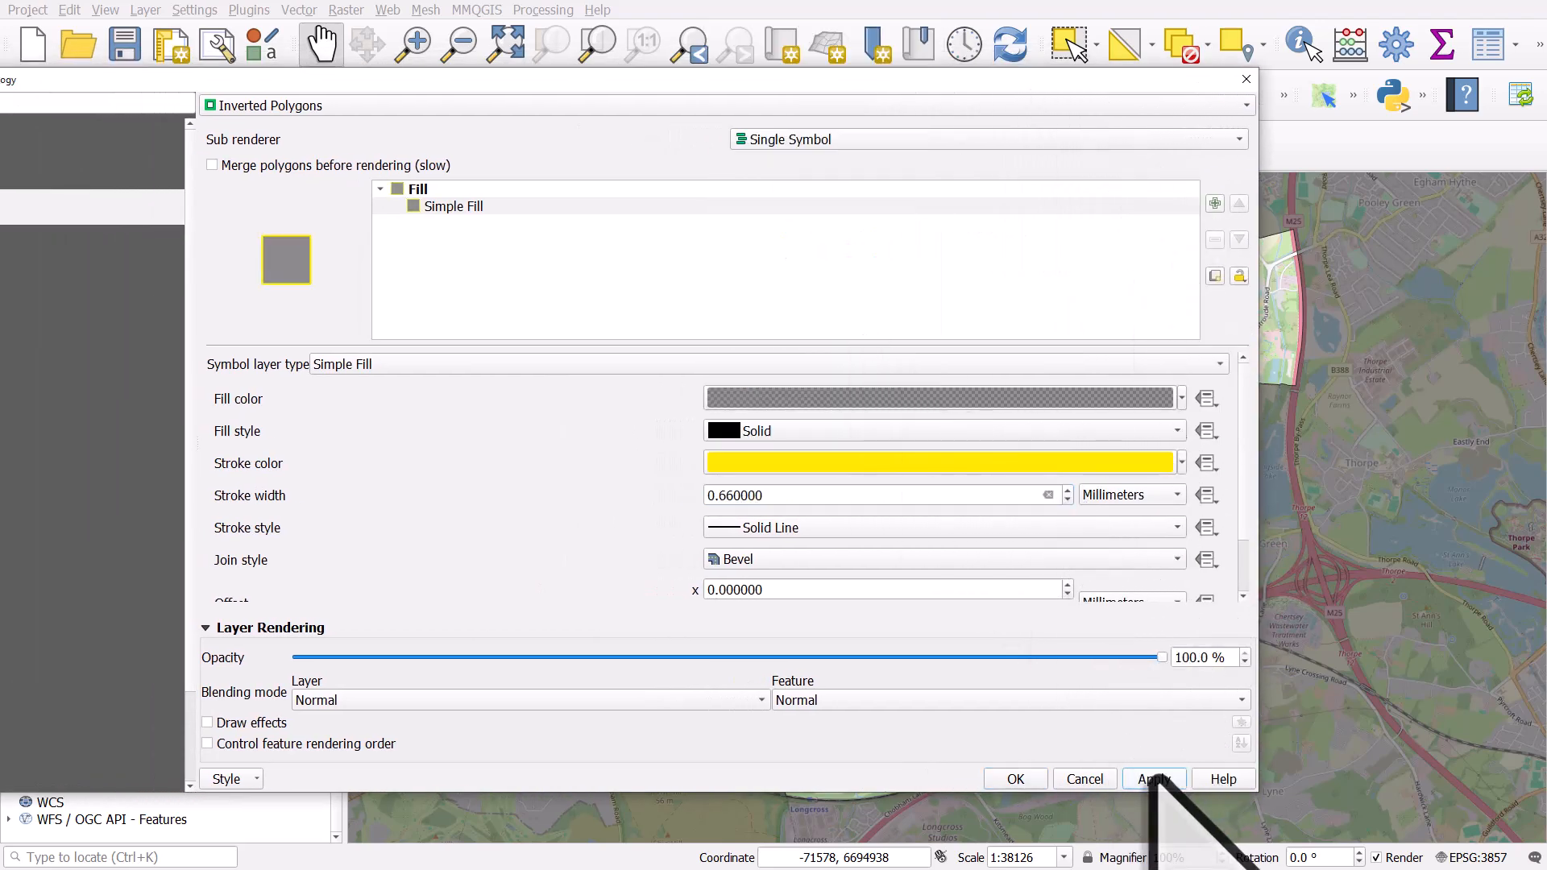
click(1153, 779)
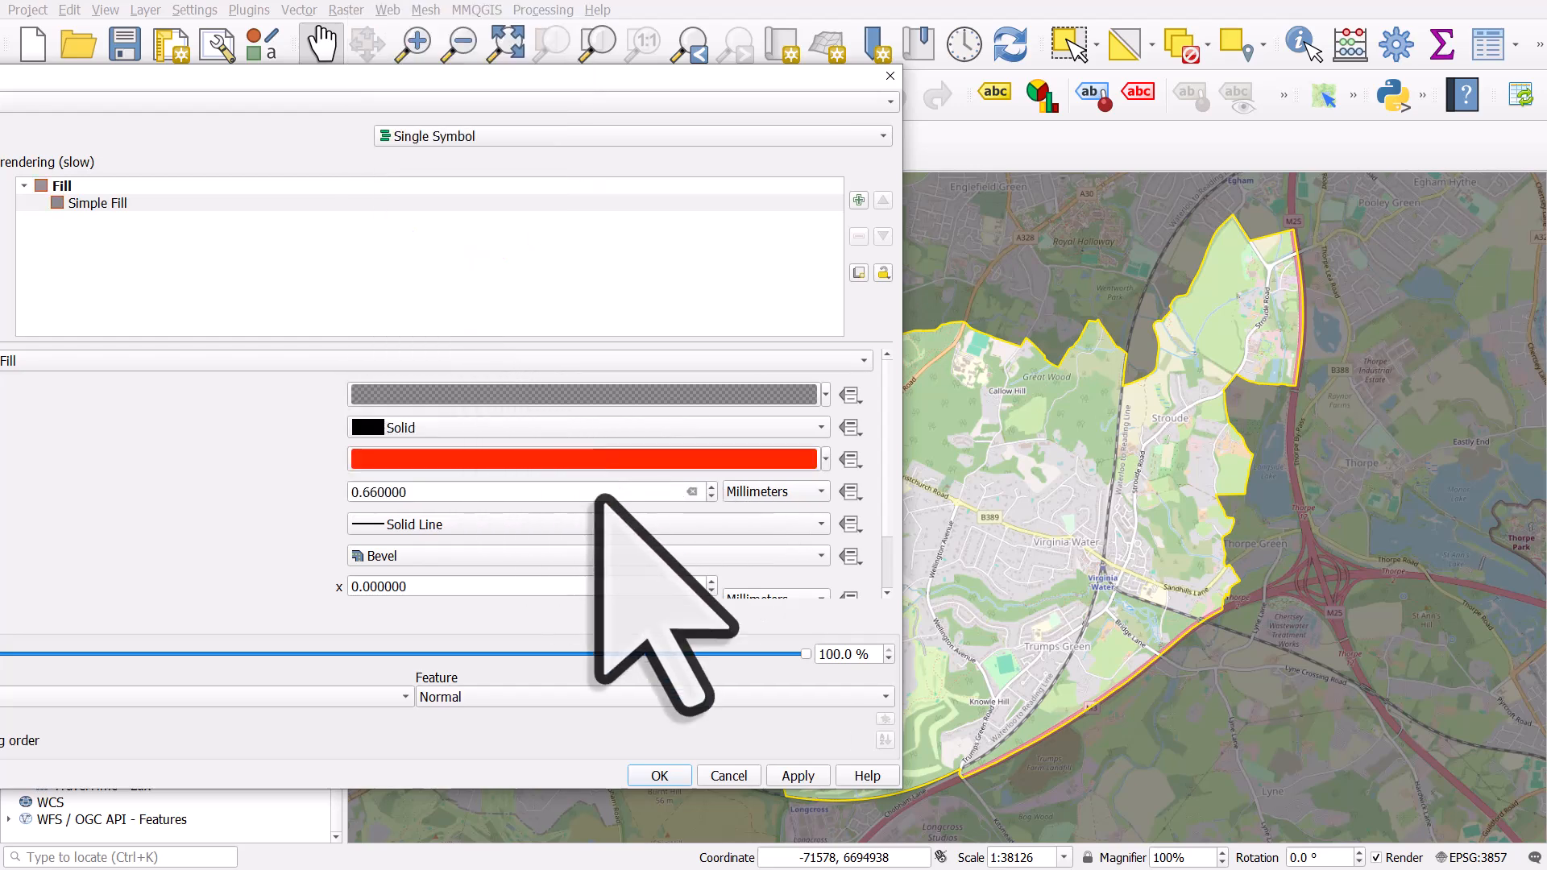
click(797, 775)
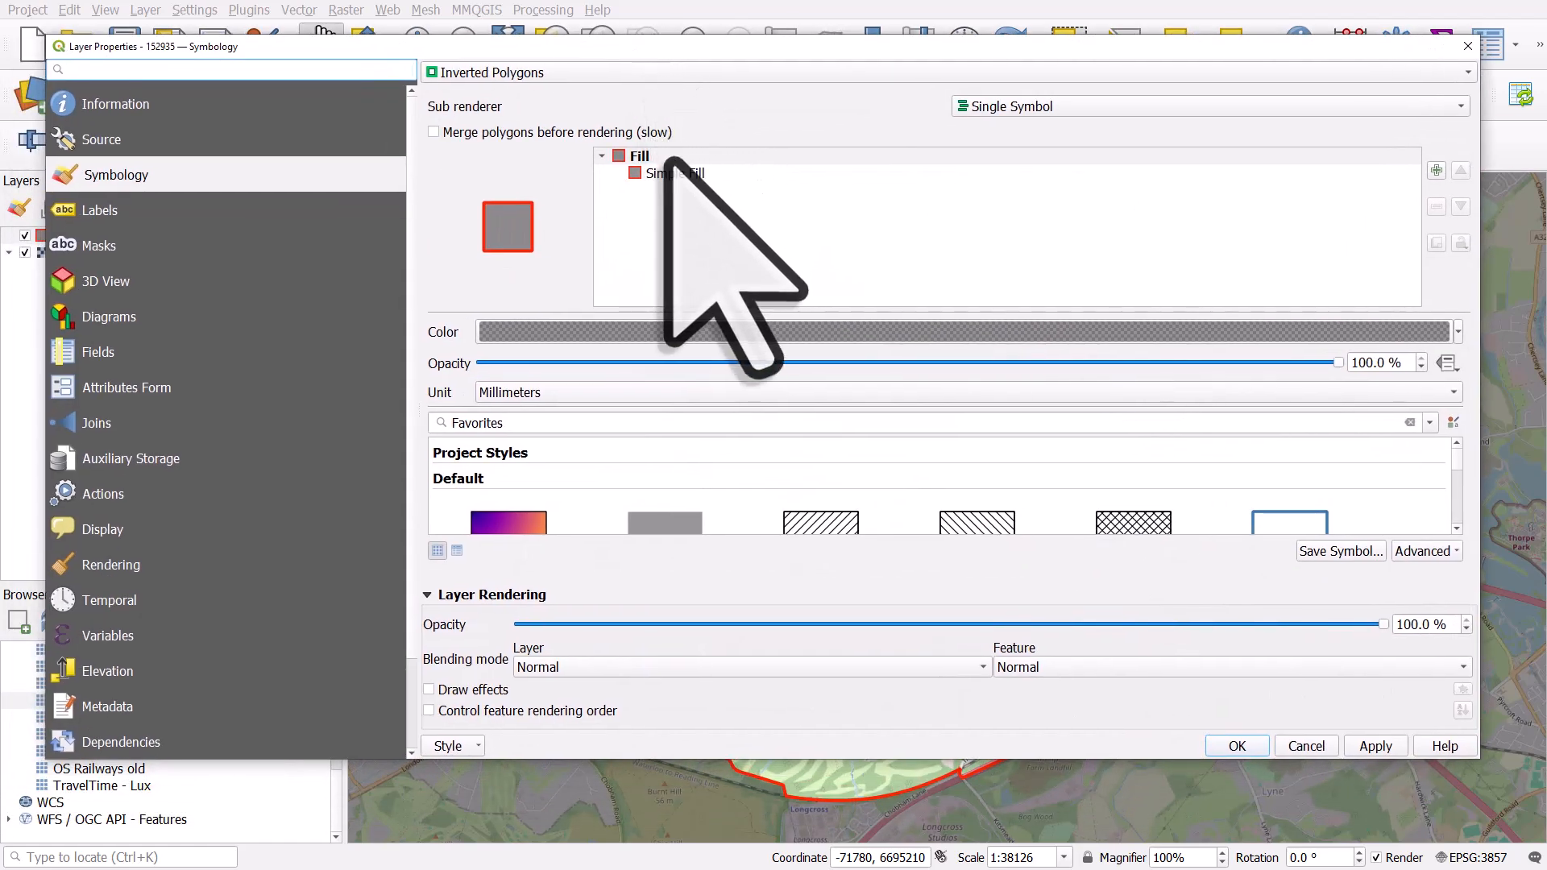
Step: Confirm the fill colour's 50% opacity and close the layer properties with OK
click(676, 173)
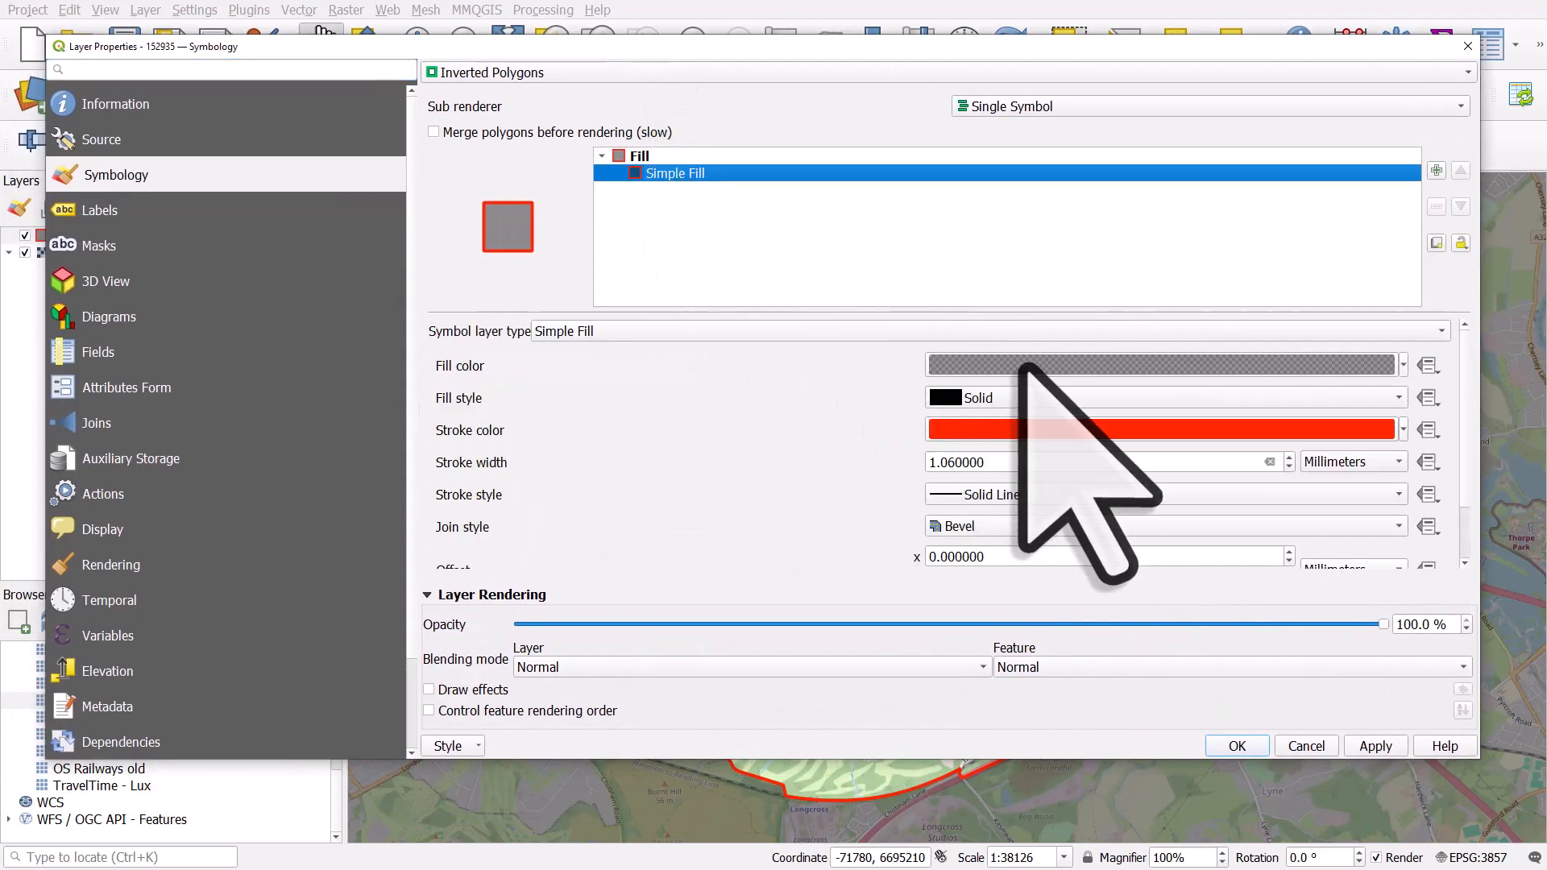
click(1162, 365)
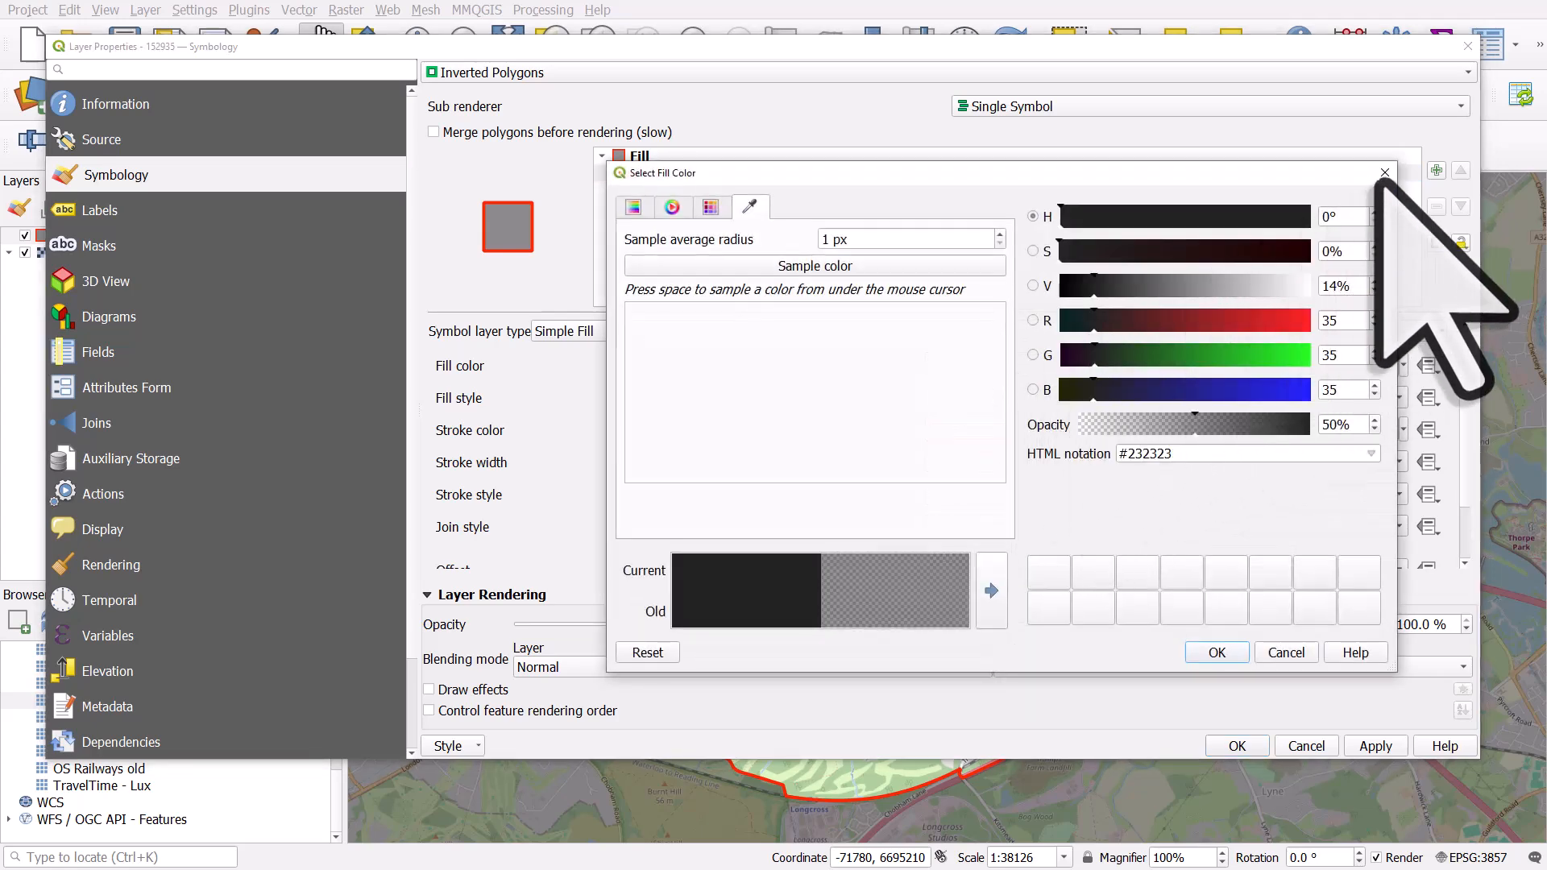
mouse_move(1384, 172)
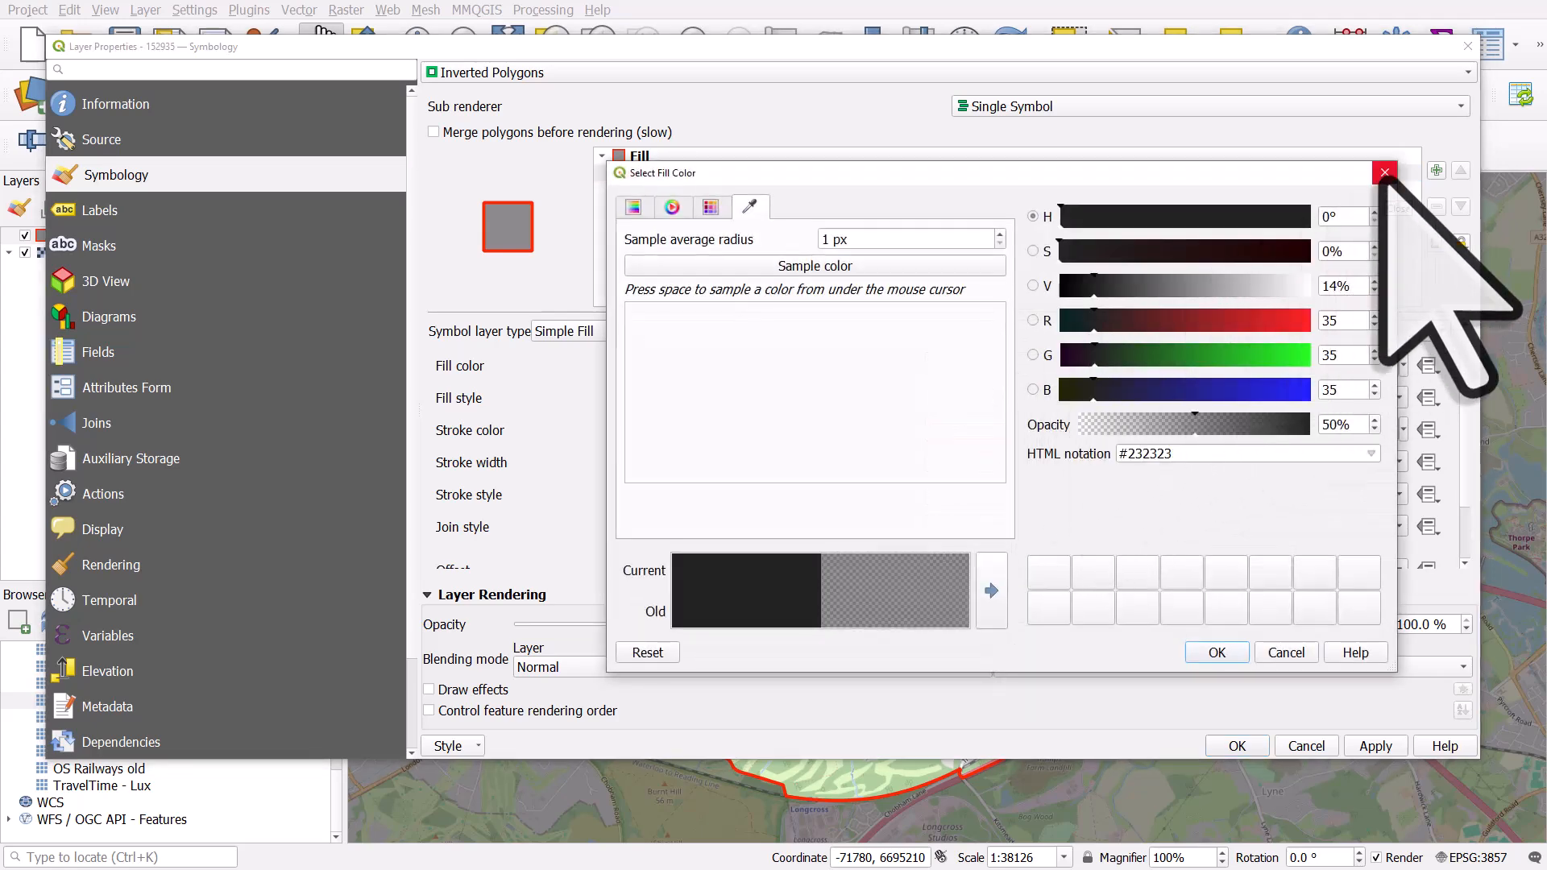
click(1384, 173)
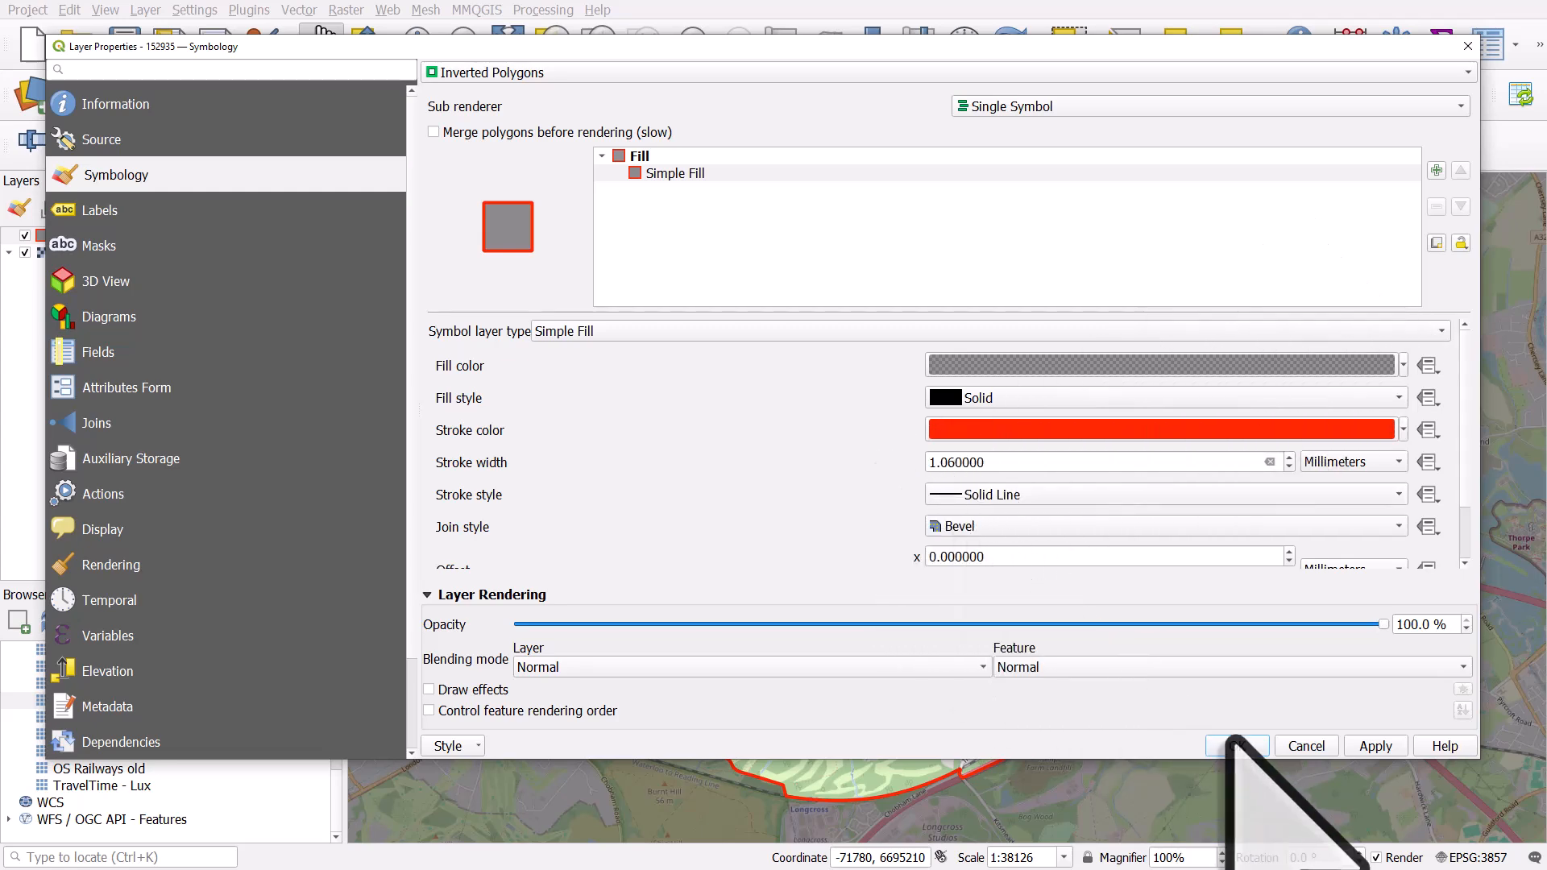
click(1237, 744)
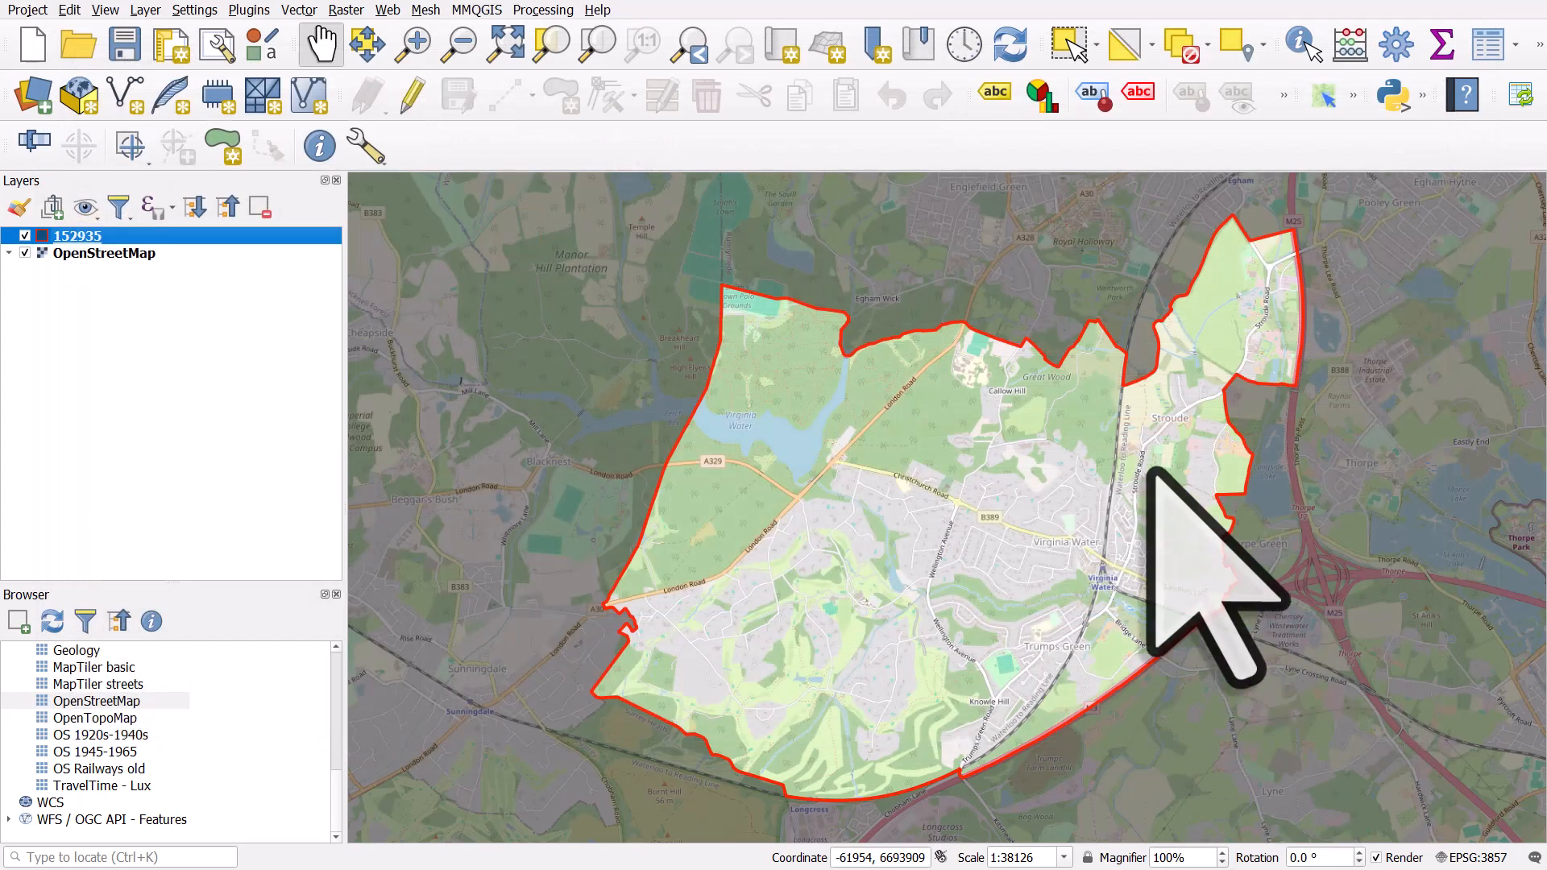